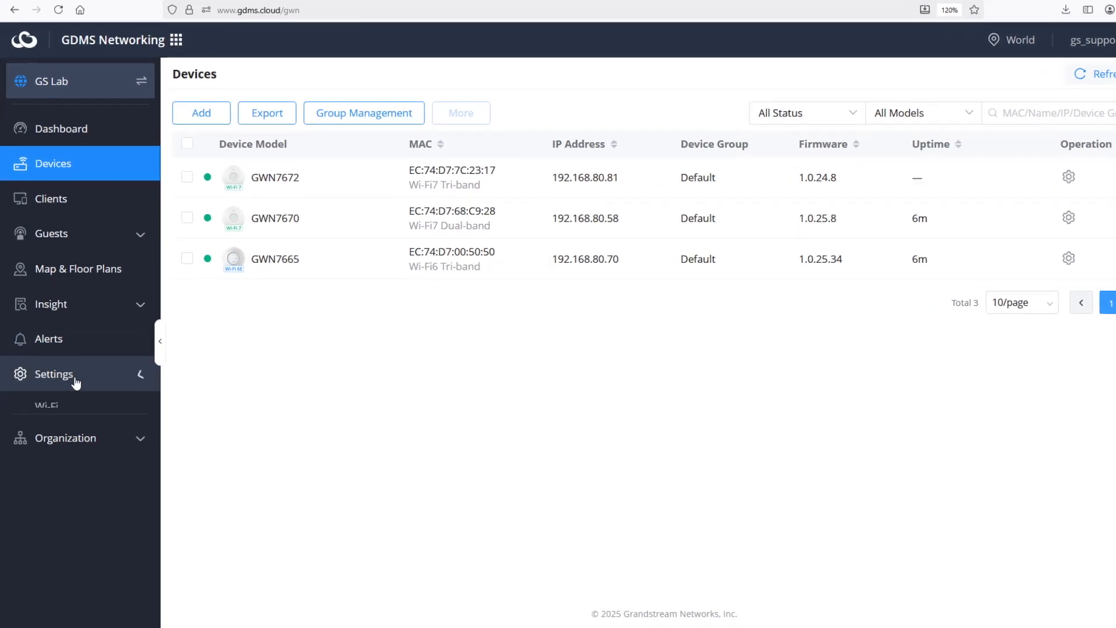
Step: Reach the Wi-Fi settings page listing the GWN-Cloud wireless network via the Settings sidebar
left_click(54, 374)
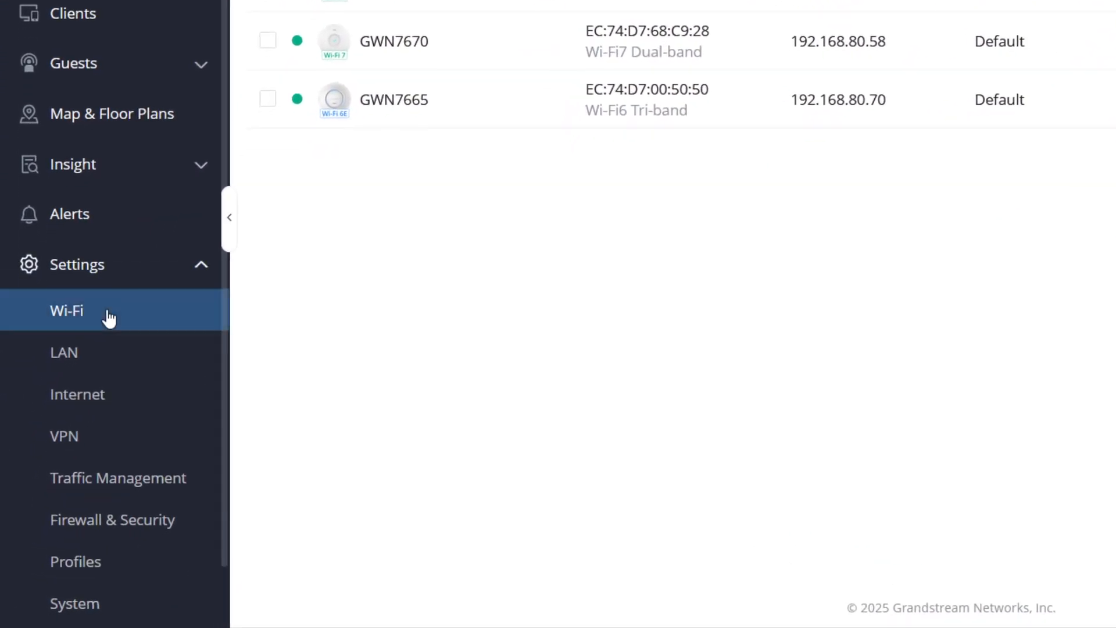
scroll("down", 3)
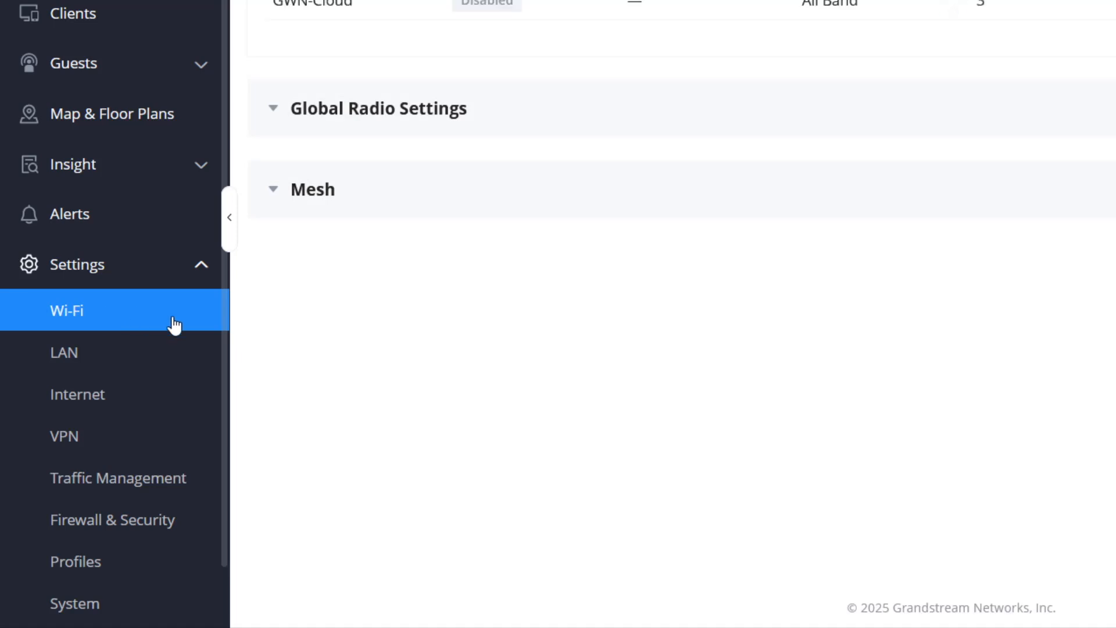
left_click(229, 217)
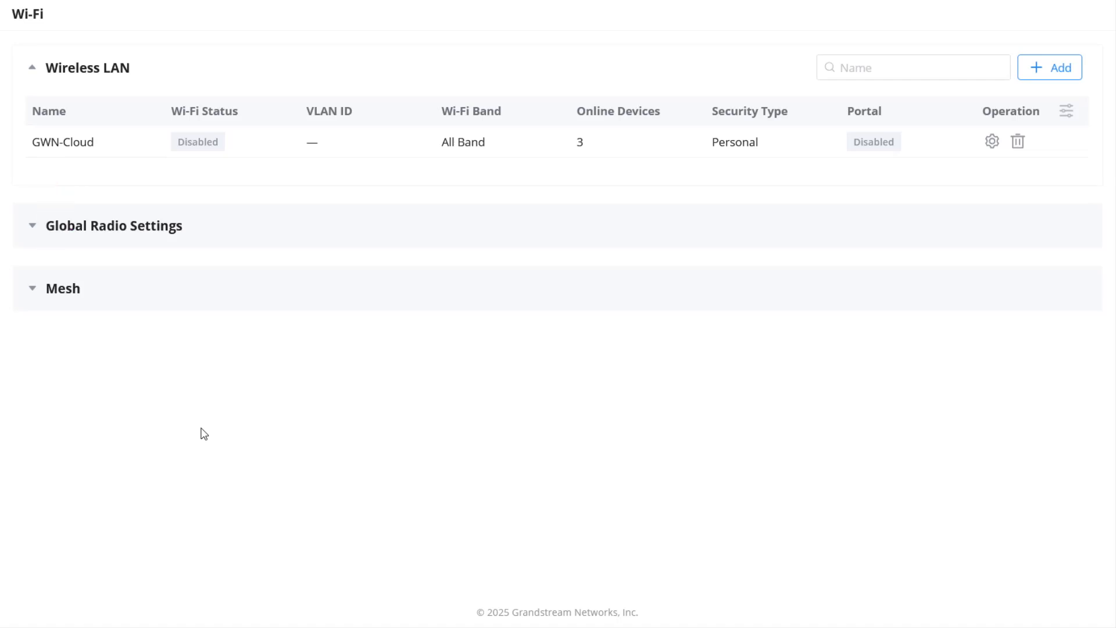
mouse_move(85, 43)
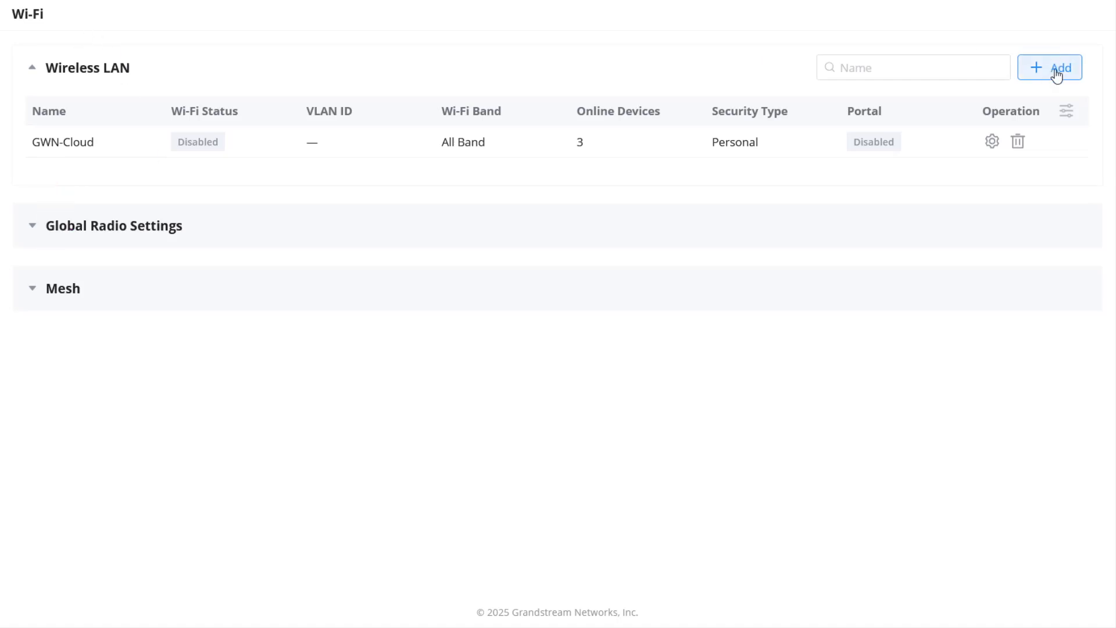
Step: Add a wireless LAN named Office with Wi-Fi enabled and Bridge client IP assignment
left_click(1049, 67)
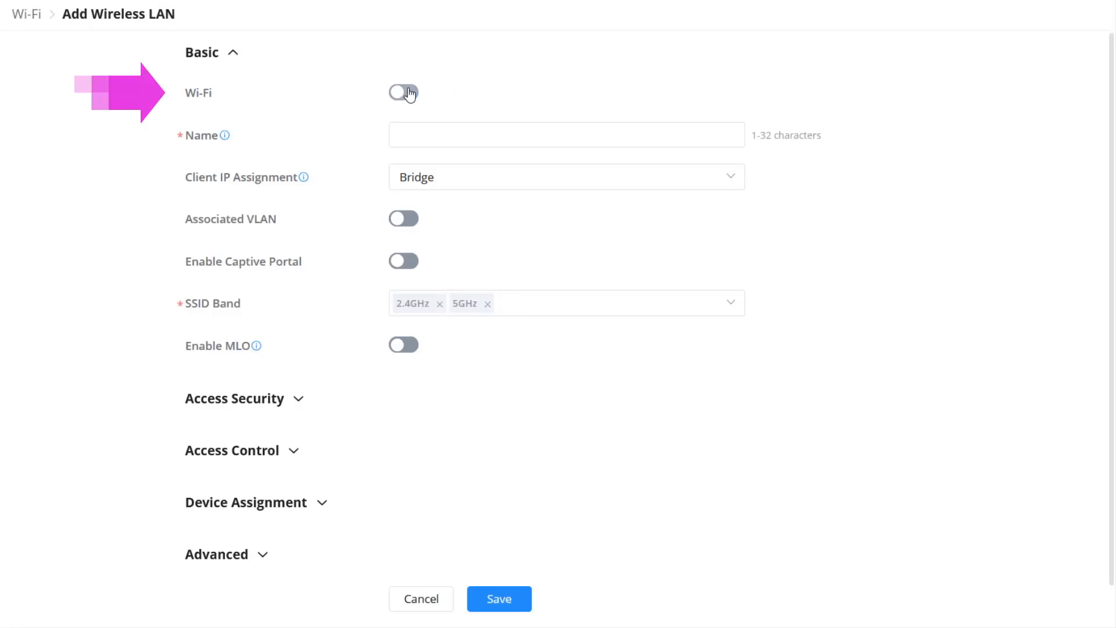
left_click(404, 93)
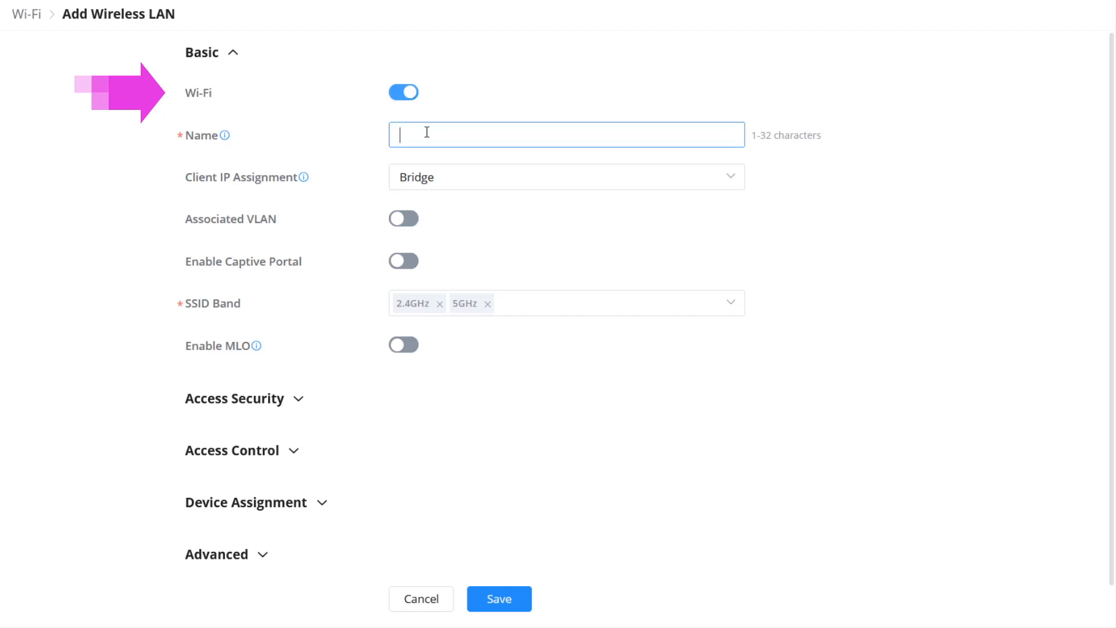
type("Office")
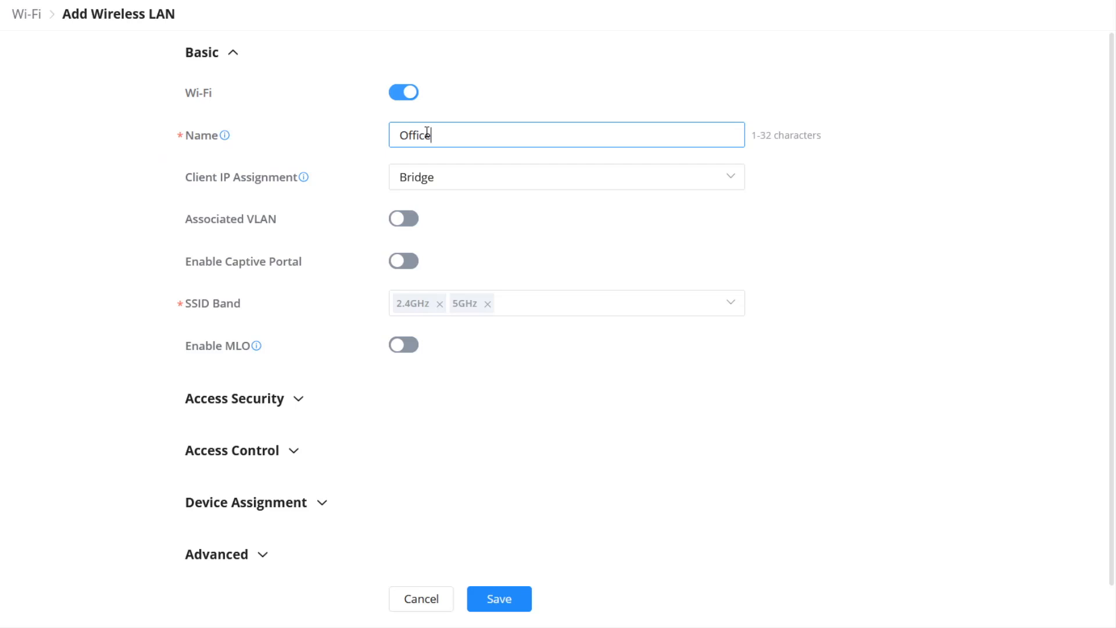
left_click(566, 176)
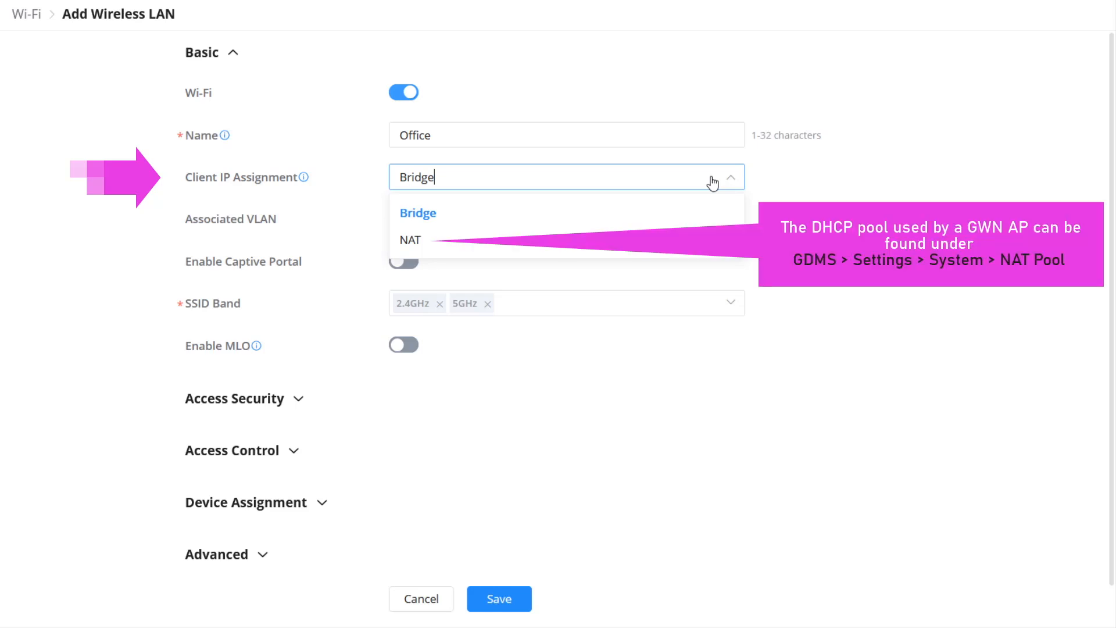
left_click(418, 211)
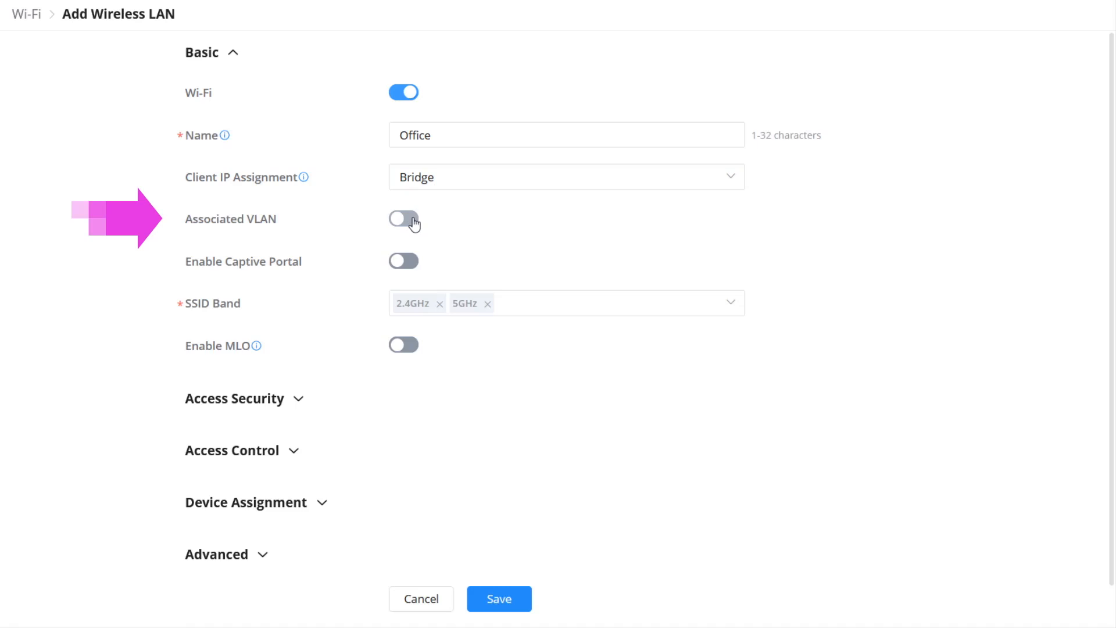
left_click(403, 220)
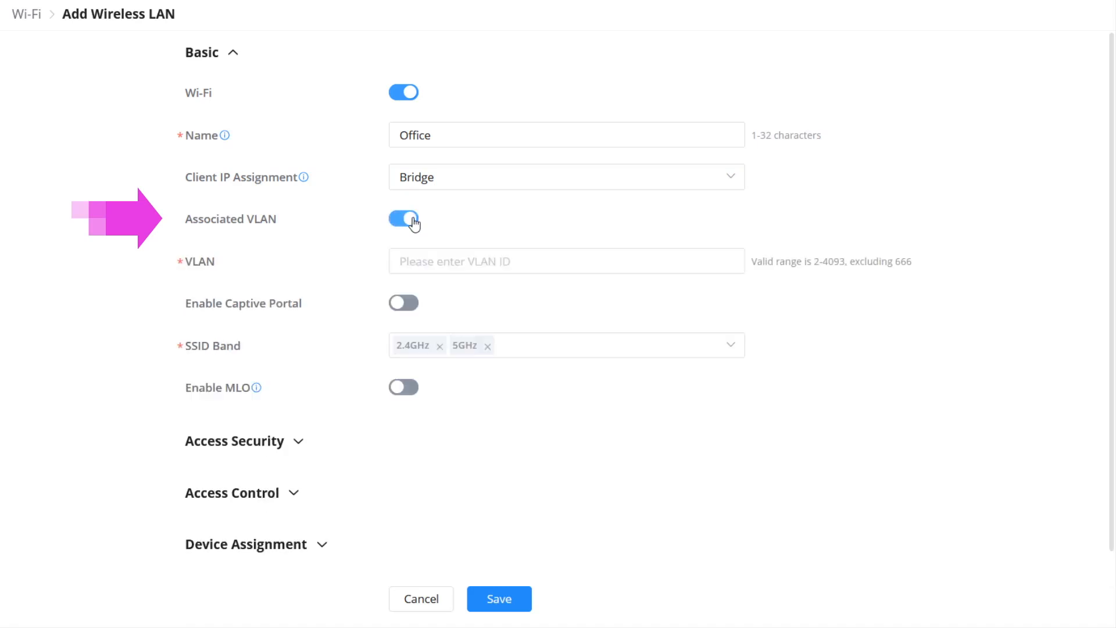
mouse_move(420, 249)
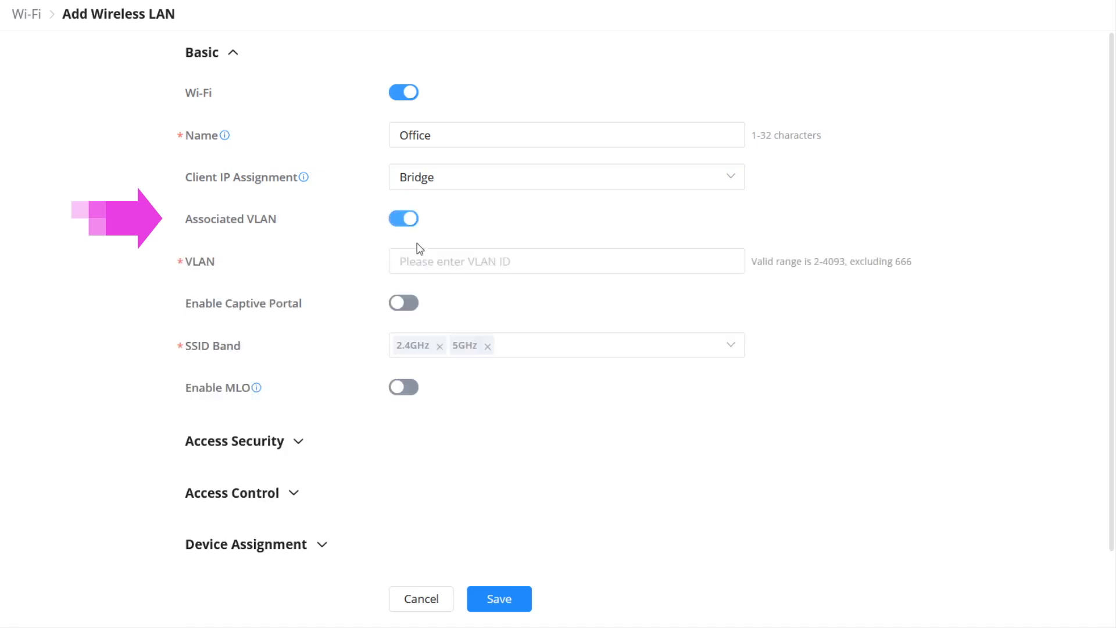
type("30")
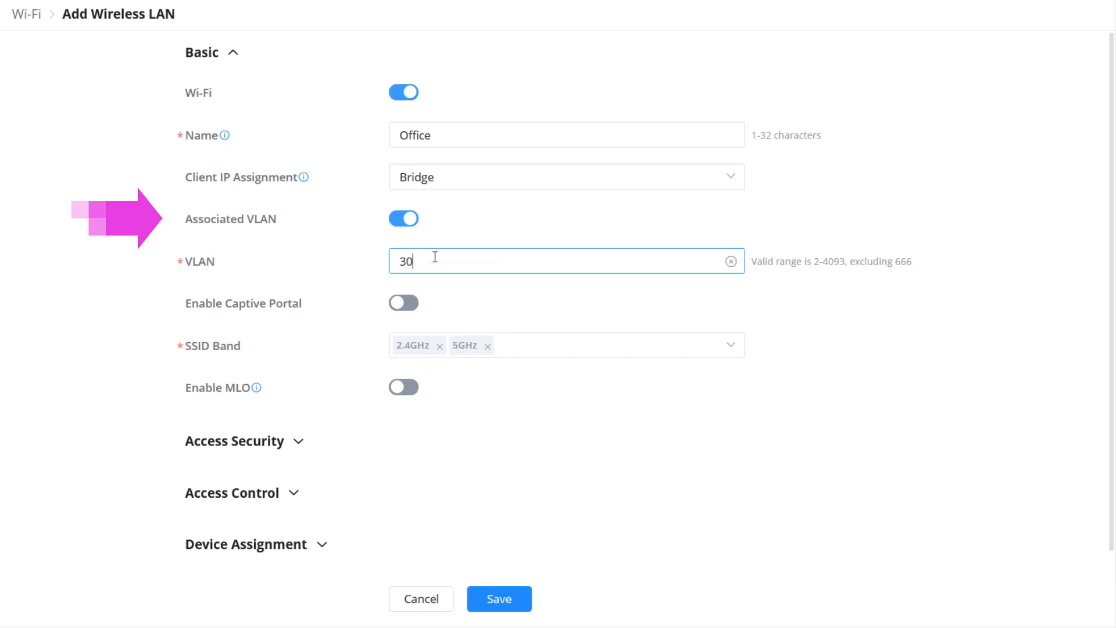
mouse_move(410, 255)
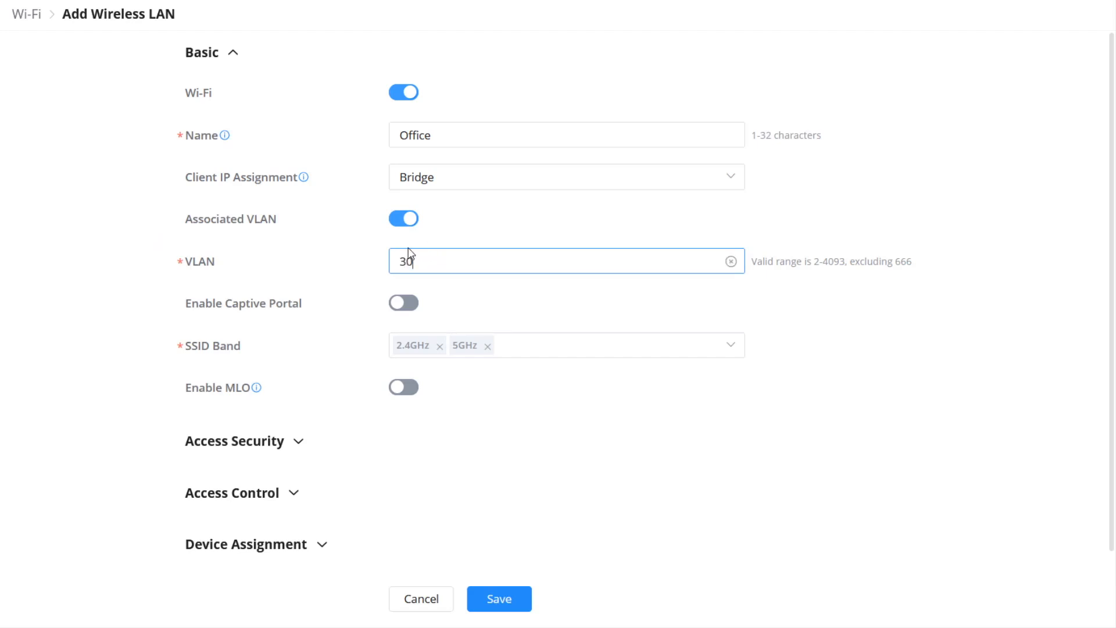
left_click(403, 219)
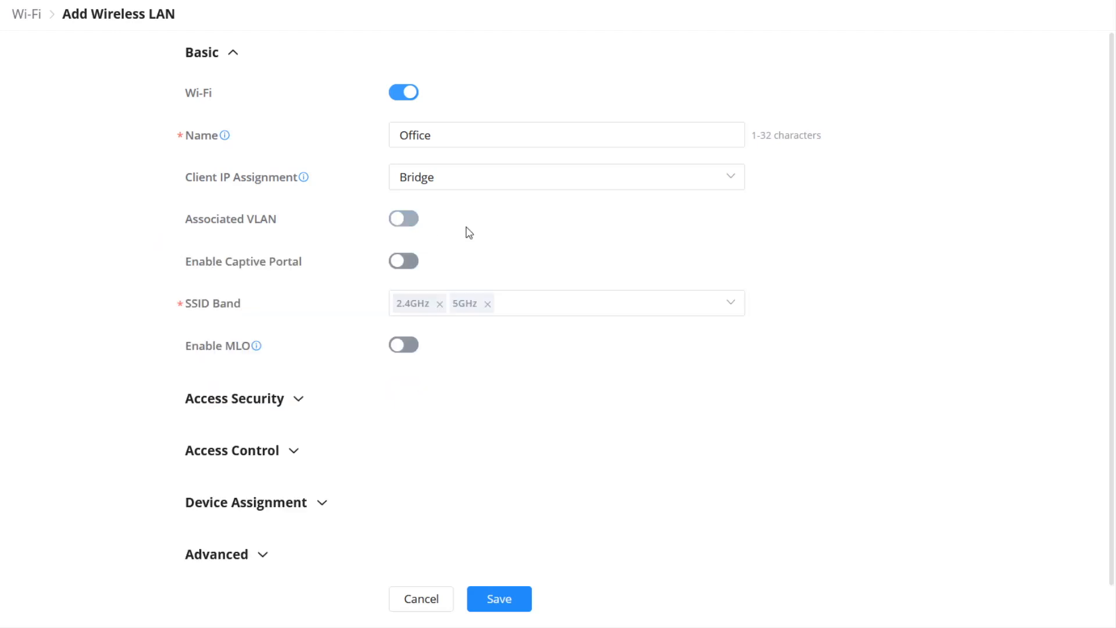
Step: Set the Office SSID band to All Band including 6GHz and expand Access Security
left_click(566, 302)
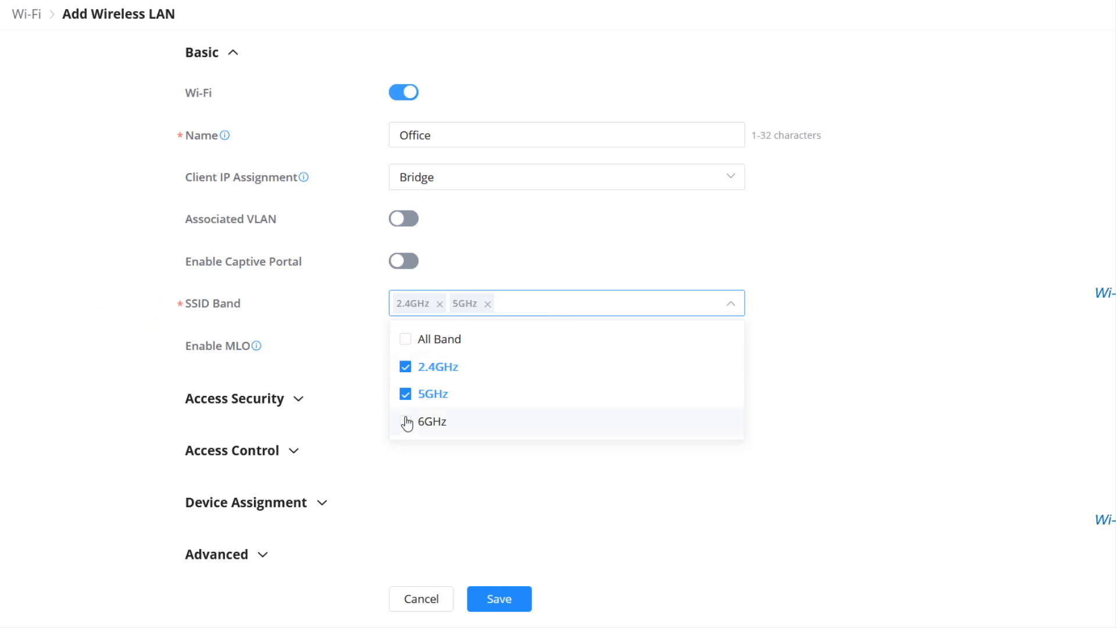
left_click(435, 421)
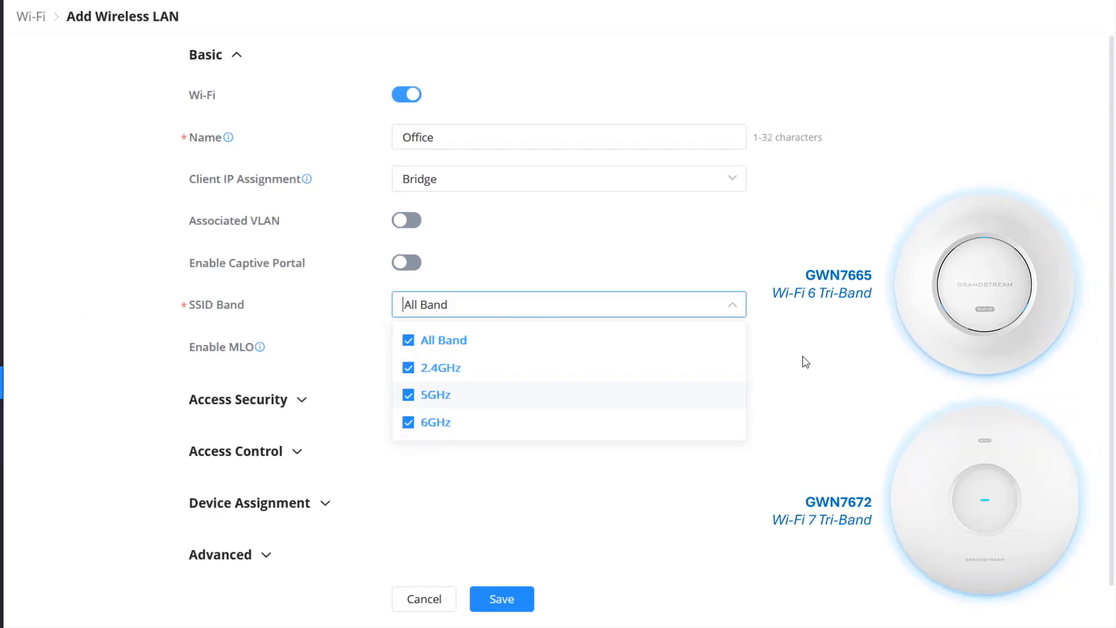
left_click(238, 399)
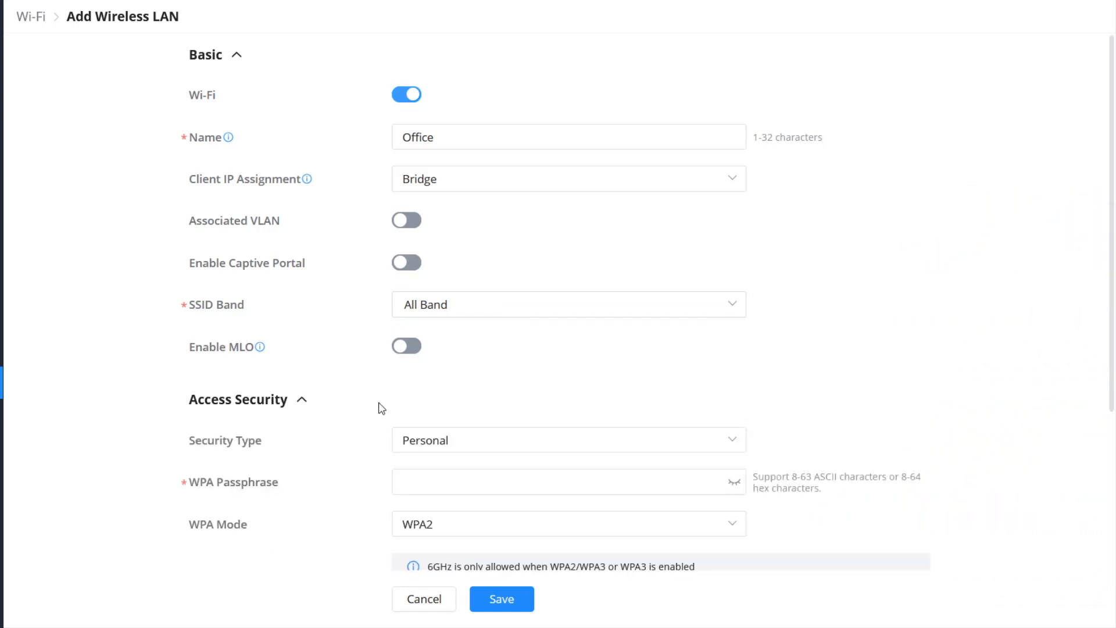
Step: Keep Personal security with a WPA passphrase and choose WPA2/WPA3 mode
scroll("down", 3)
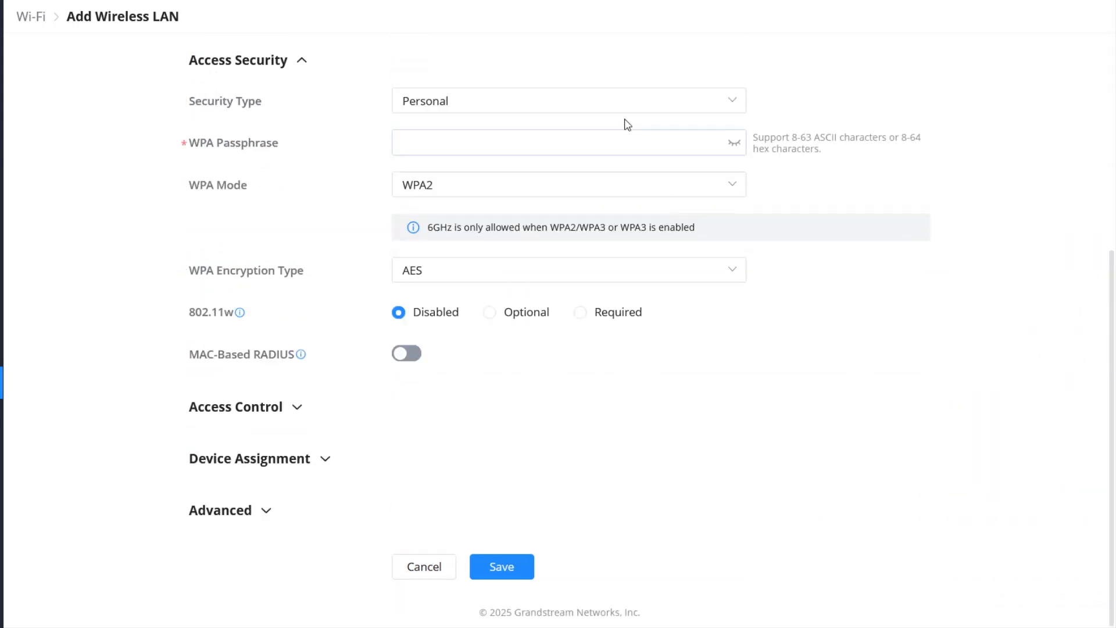
left_click(567, 100)
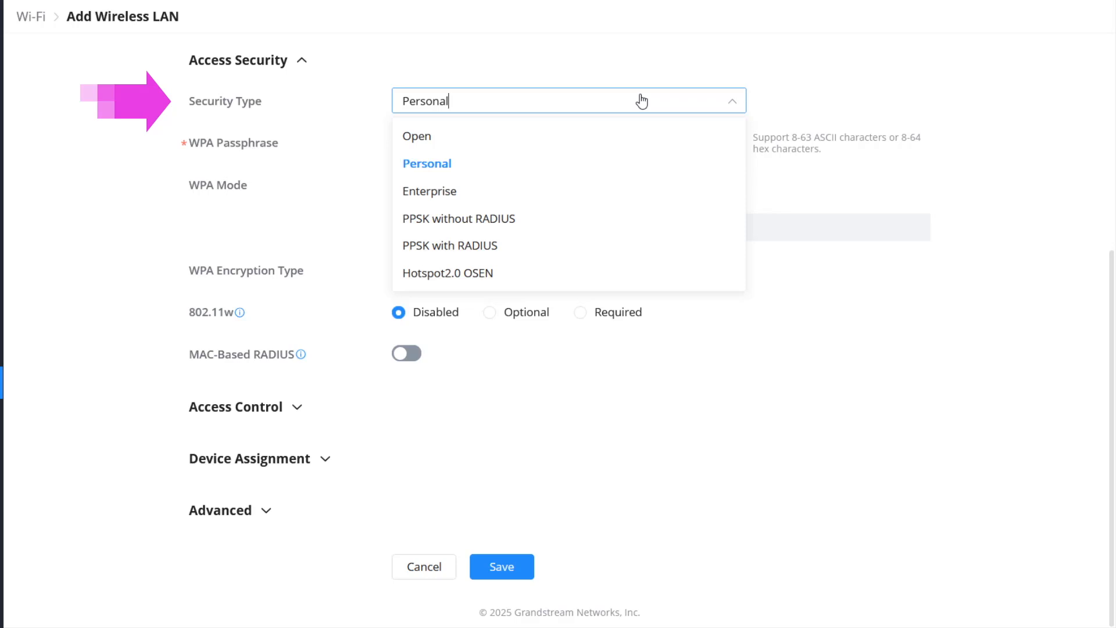
mouse_move(575, 112)
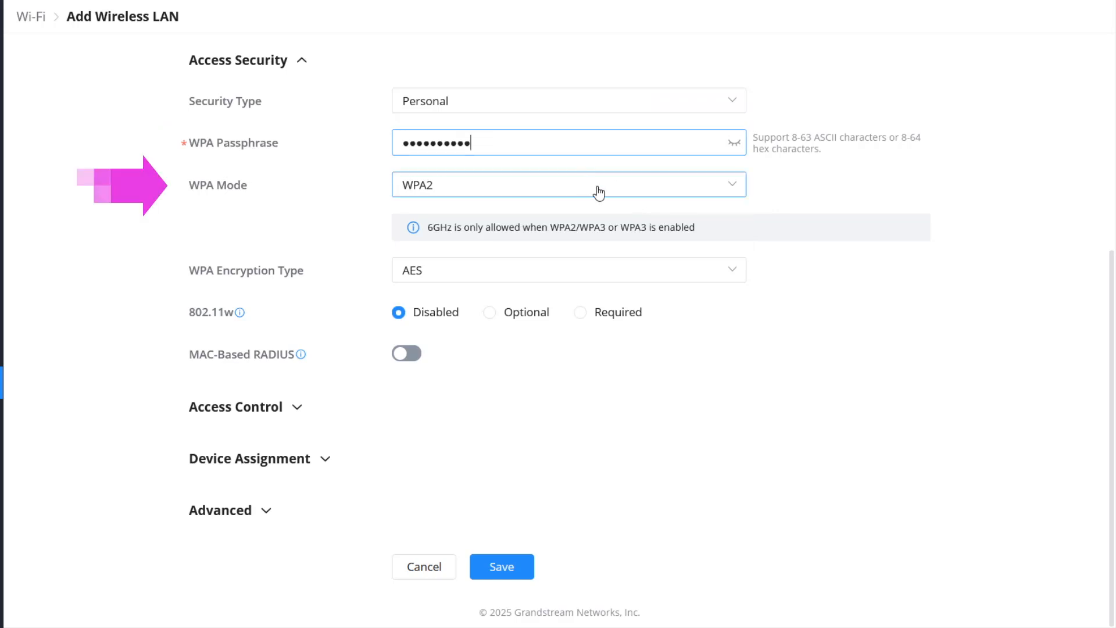
left_click(568, 184)
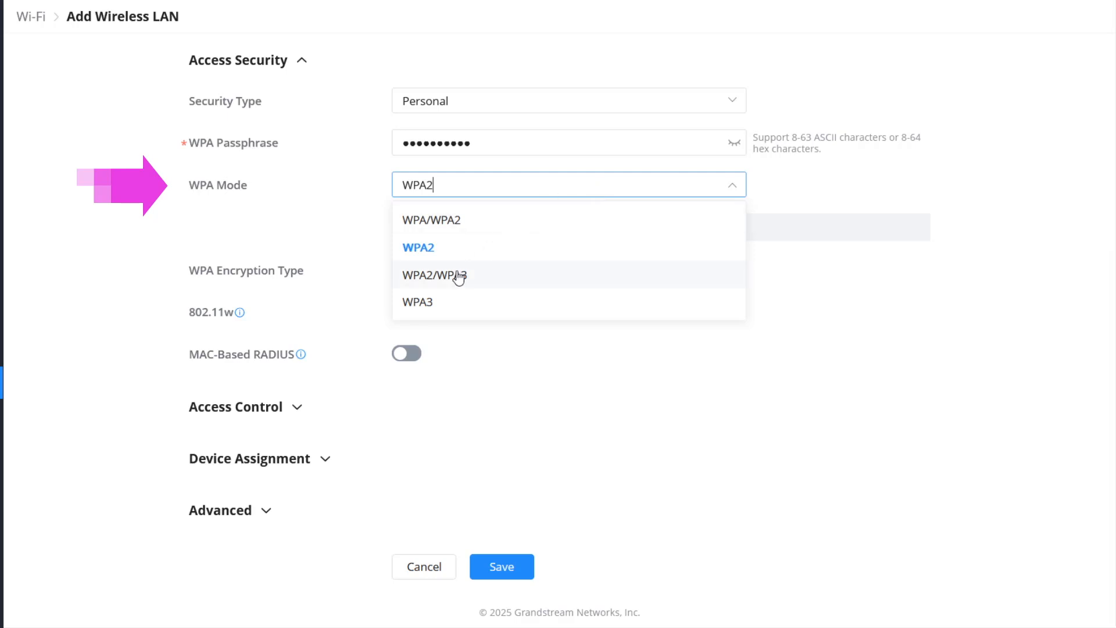
left_click(435, 275)
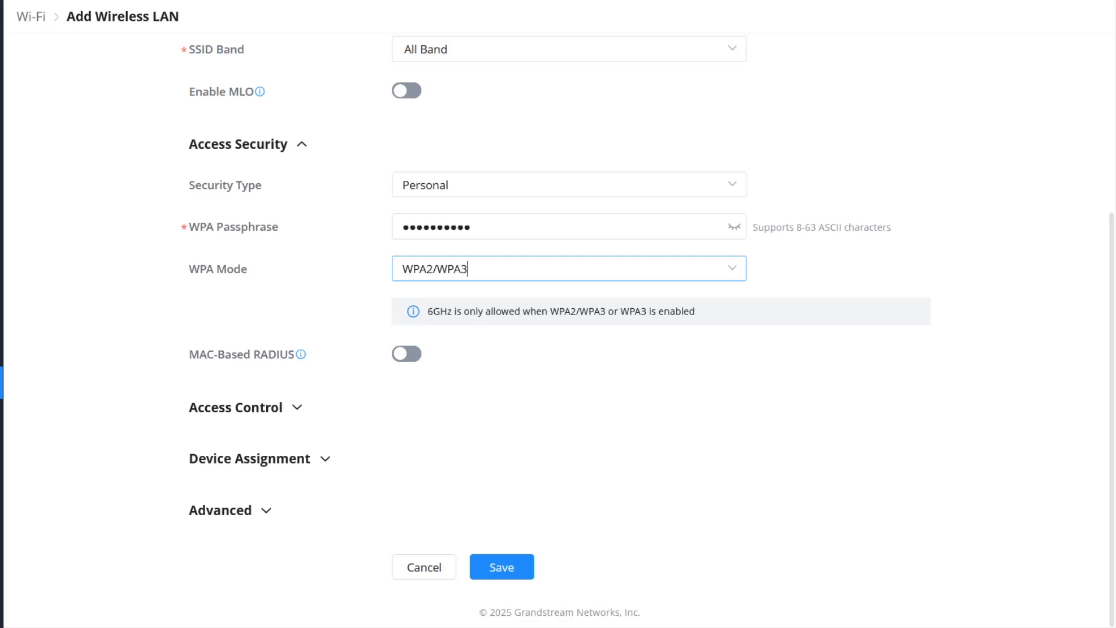
mouse_move(436, 369)
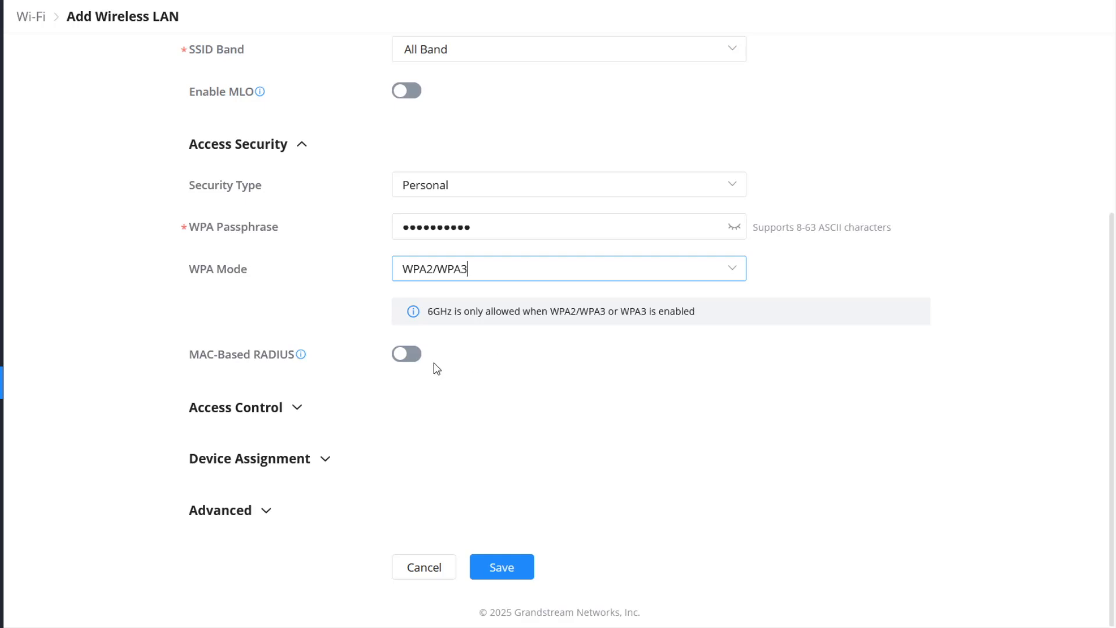
Step: Turn on client isolation, review client time policies and expand Device Assignment
left_click(236, 407)
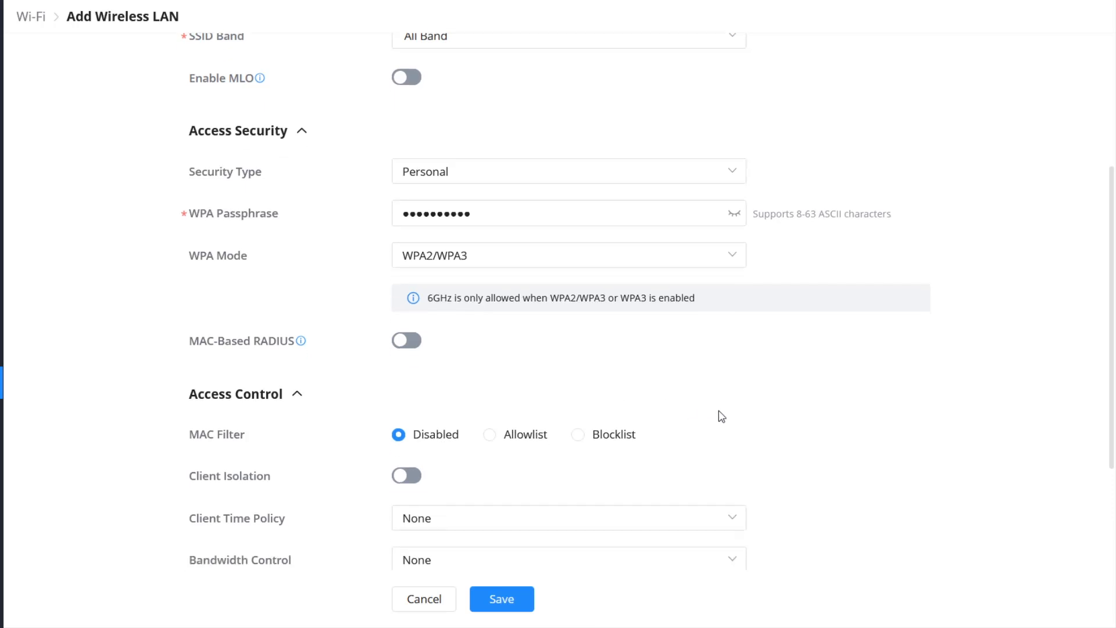
scroll("down", 3)
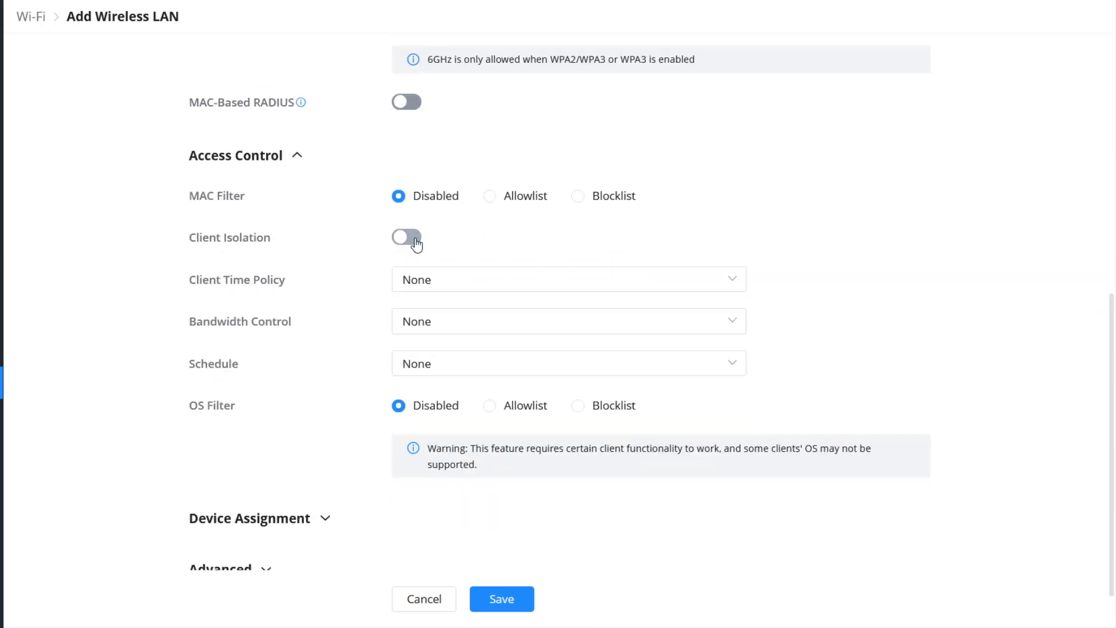
left_click(406, 238)
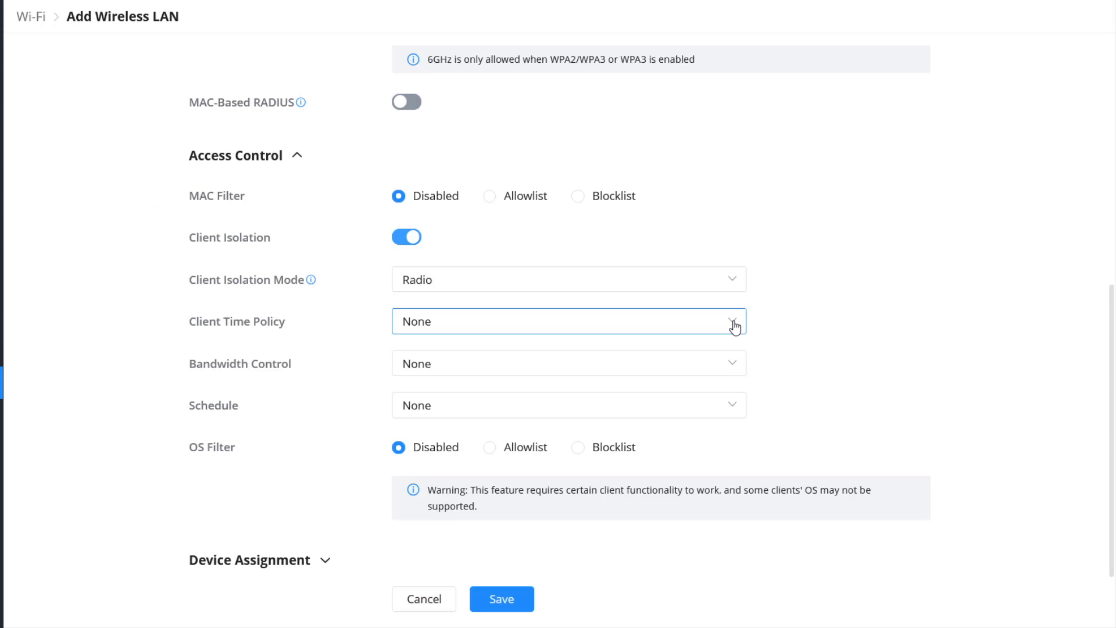
left_click(568, 321)
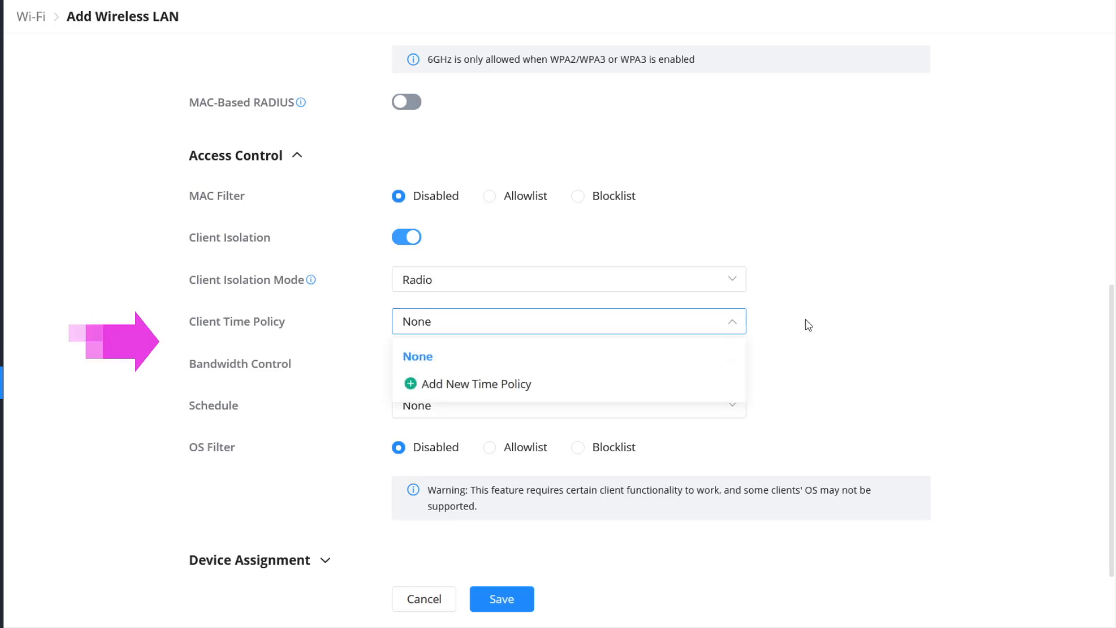
left_click(569, 363)
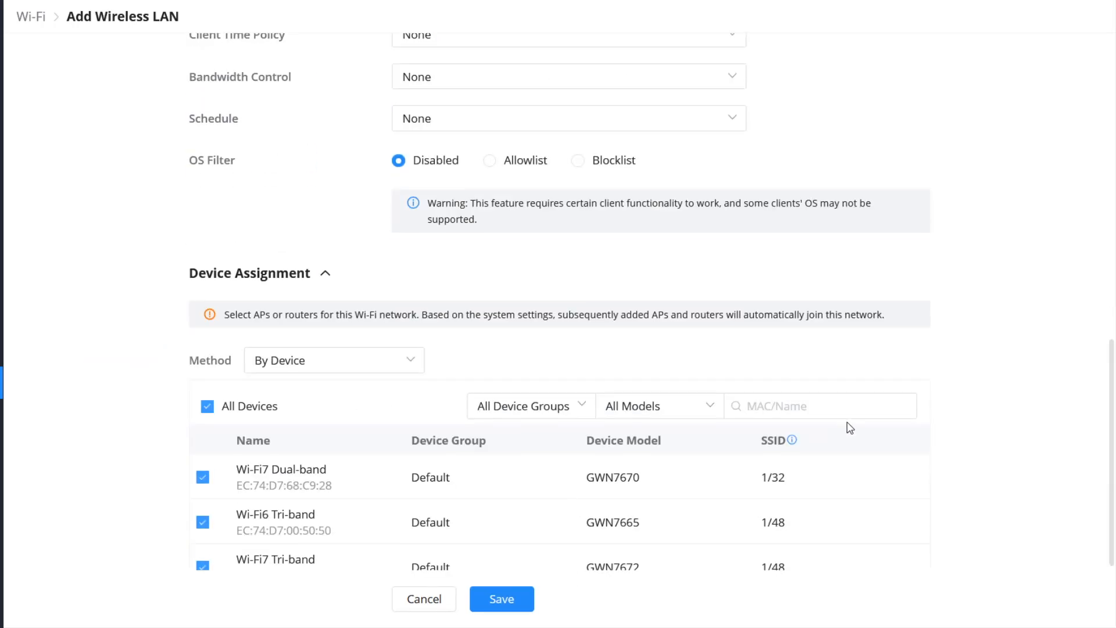
scroll("down", 3)
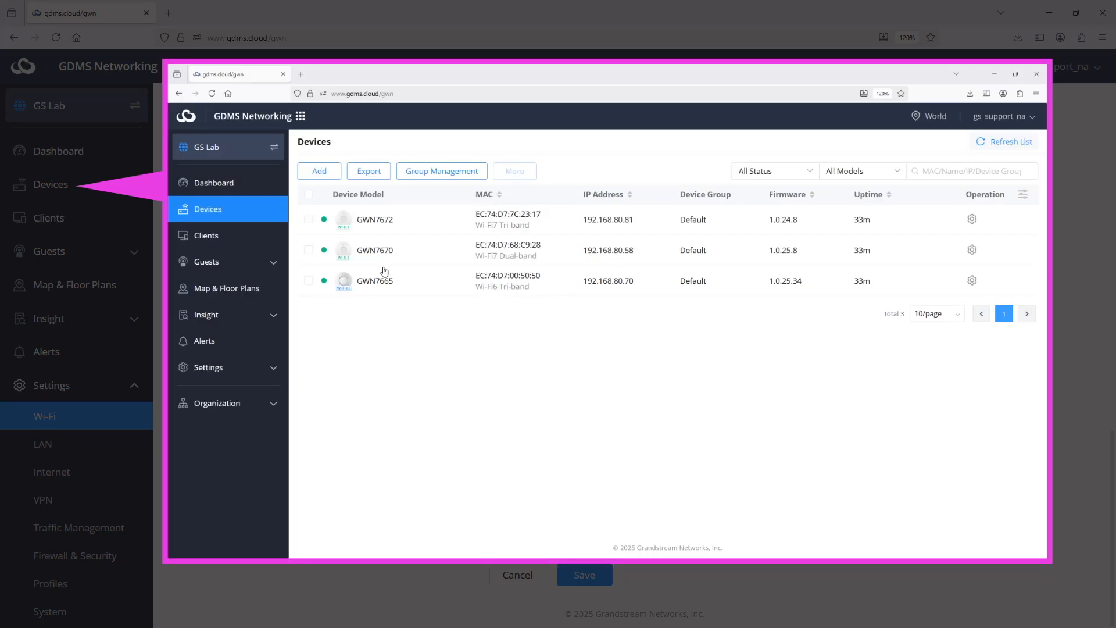
Step: Create and save device group Campus_West containing all three access points
left_click(441, 171)
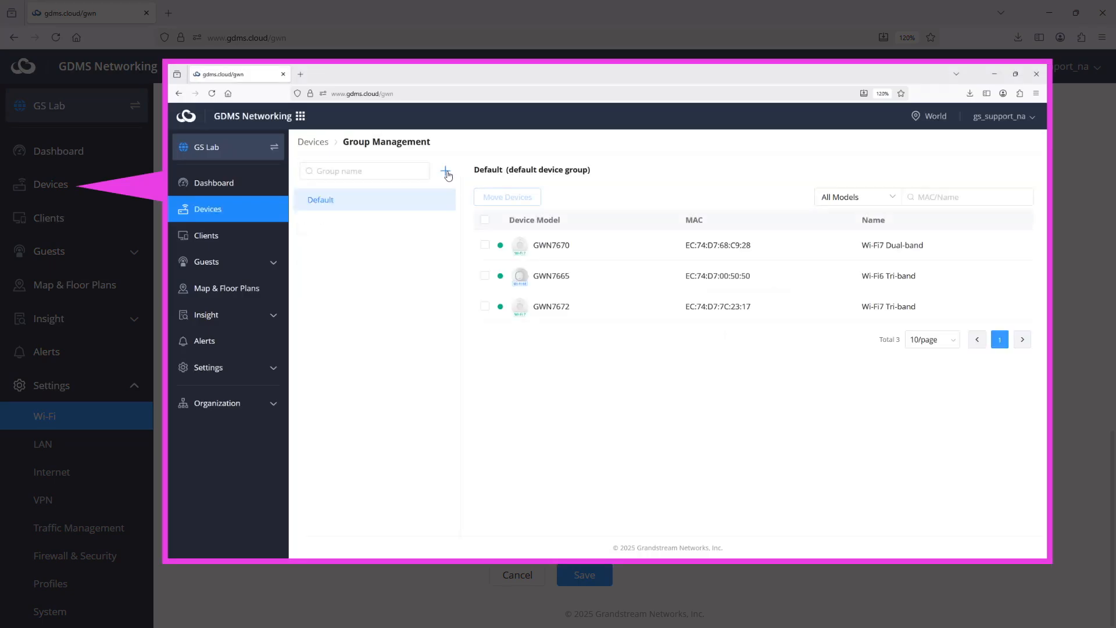
left_click(447, 173)
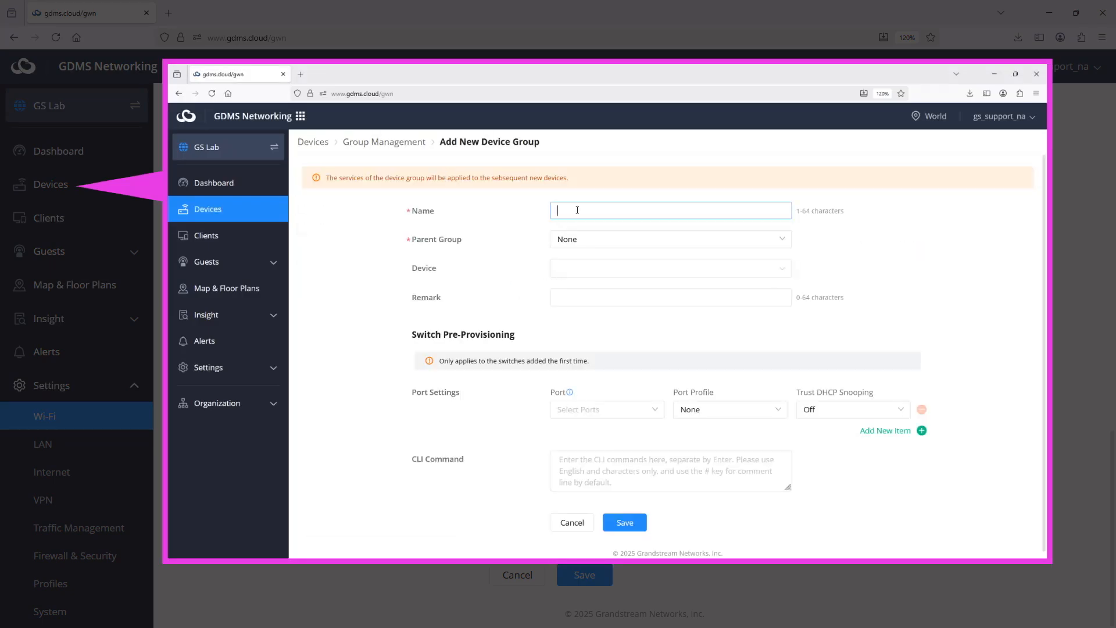
type("Campus")
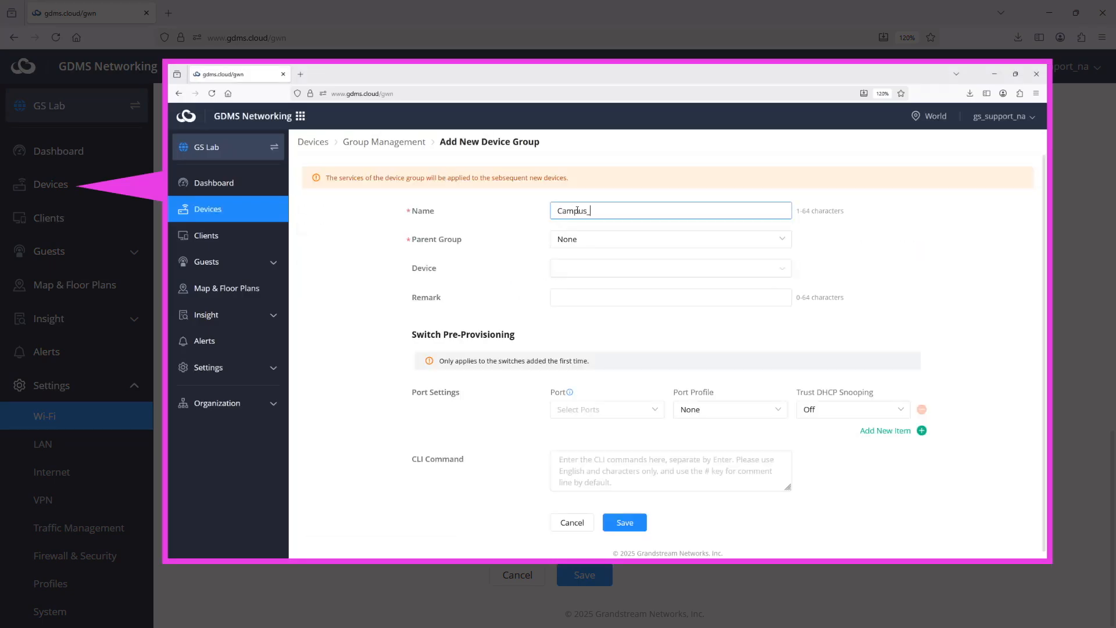
type("West")
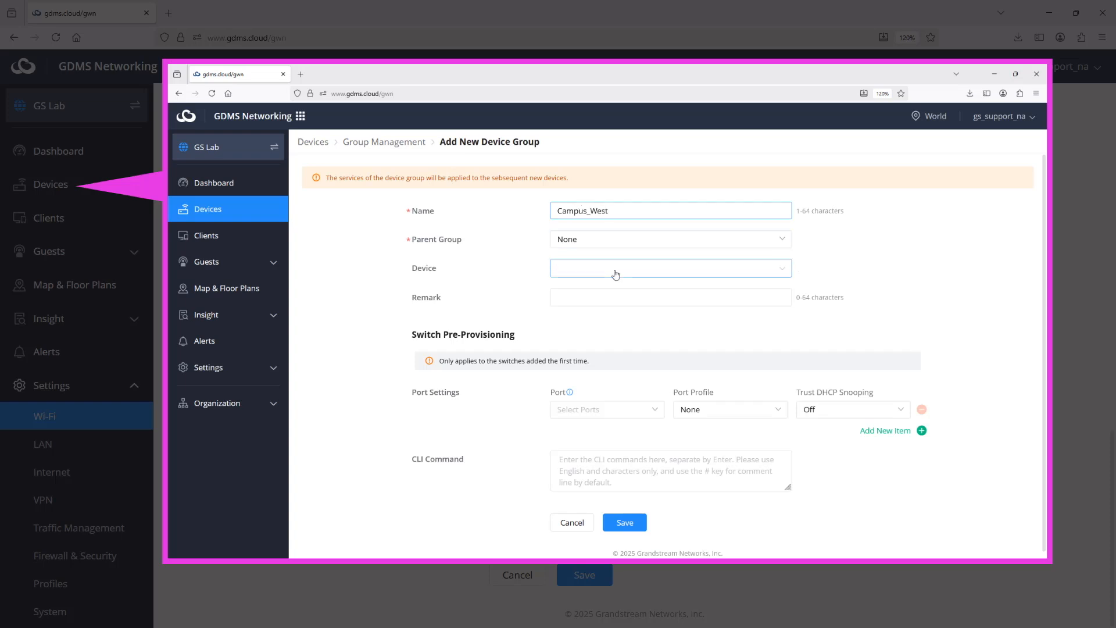
left_click(667, 269)
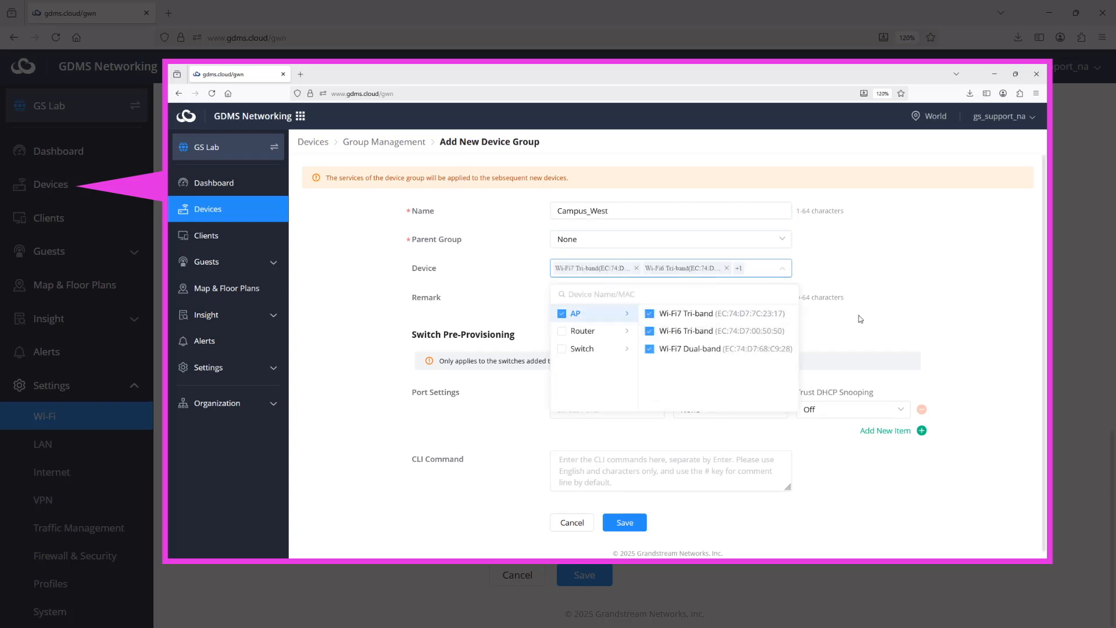
left_click(625, 522)
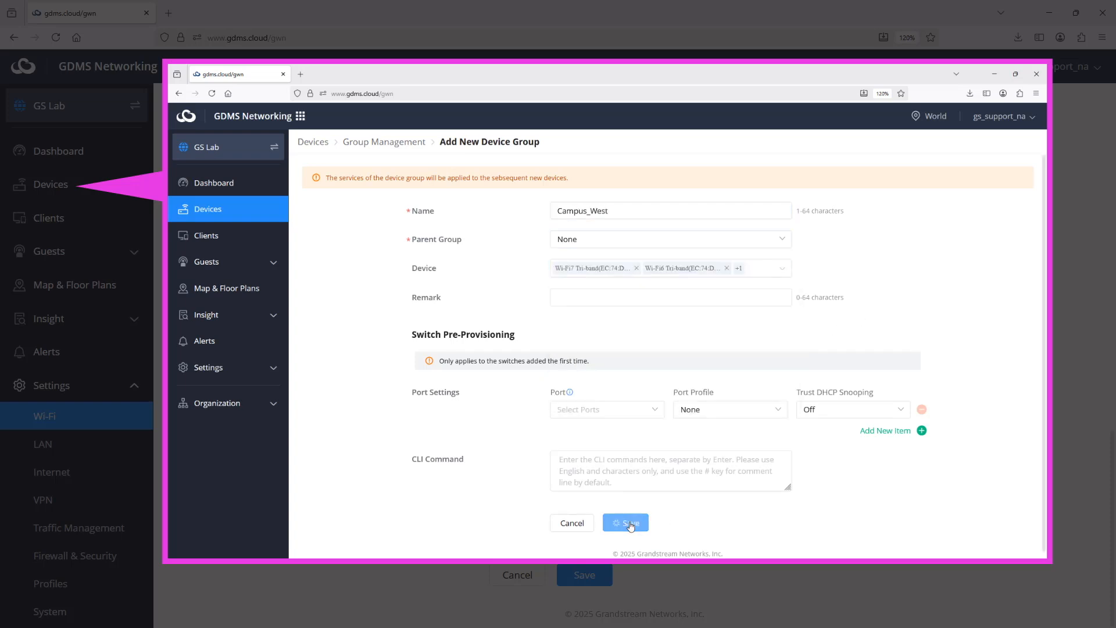
left_click(629, 522)
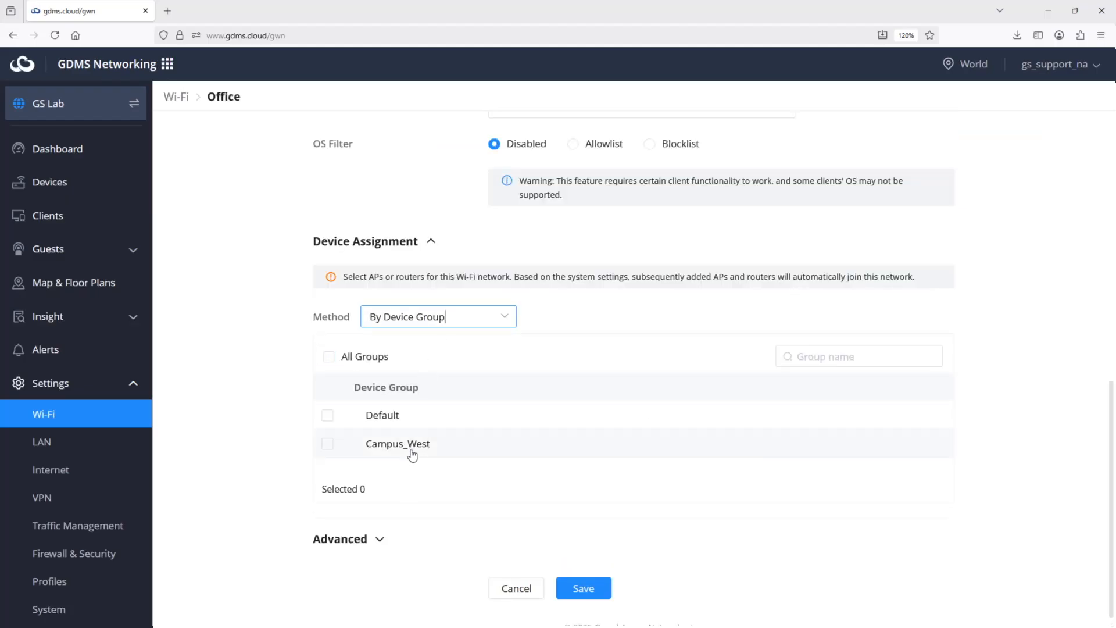
Step: Assign the Office network to the Campus_West group and expand Advanced settings
left_click(328, 443)
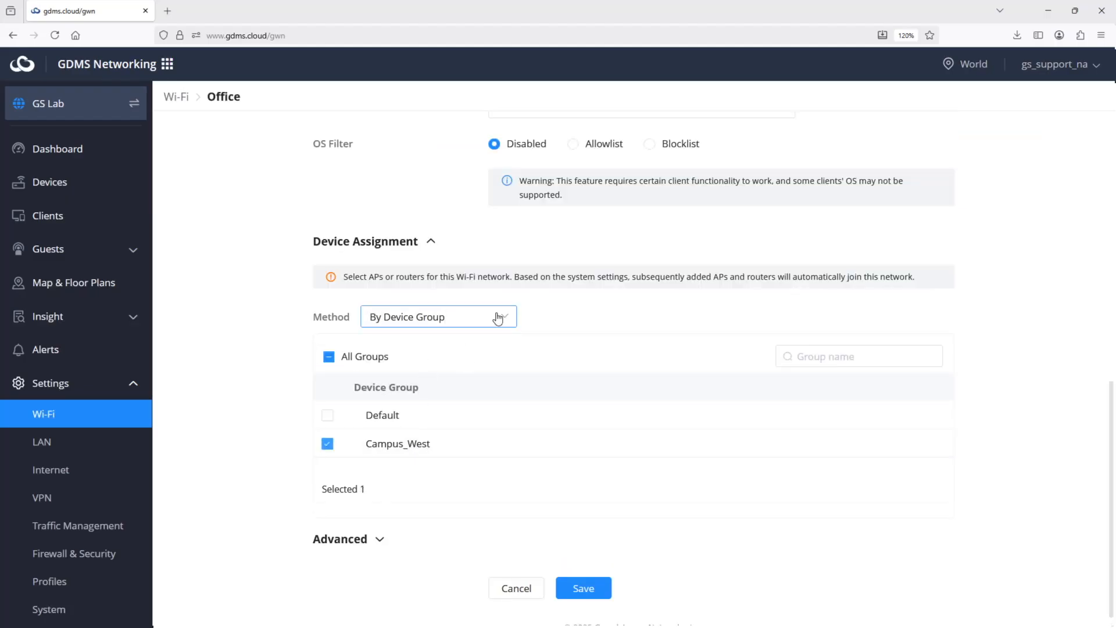
left_click(439, 316)
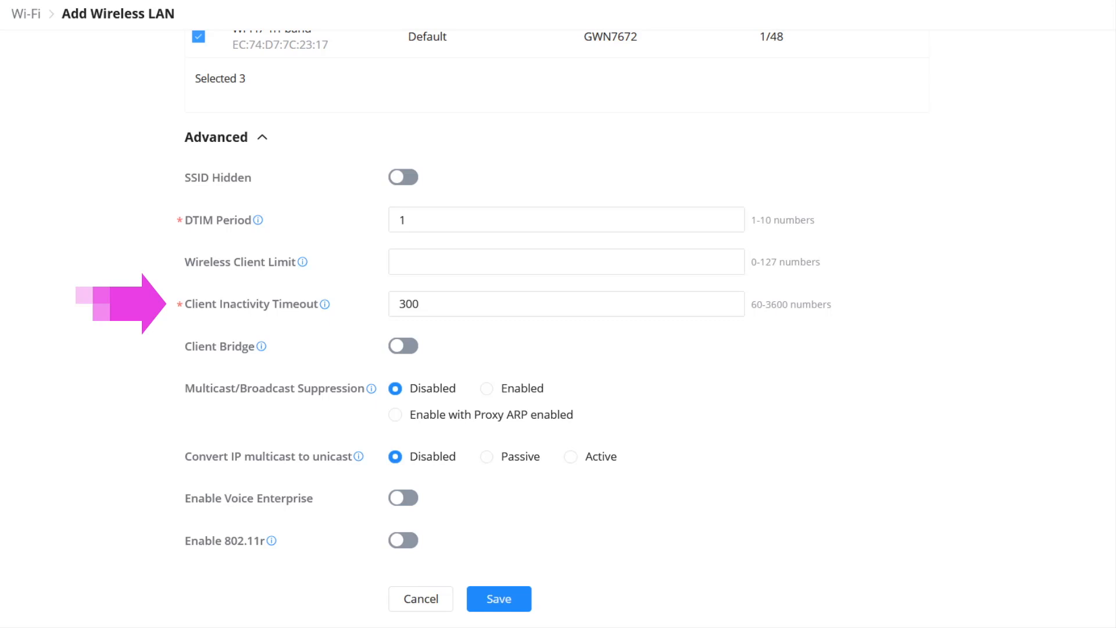
Step: Enable Voice Enterprise with 802.11r/k/v and save the Office wireless LAN
scroll("down", 3)
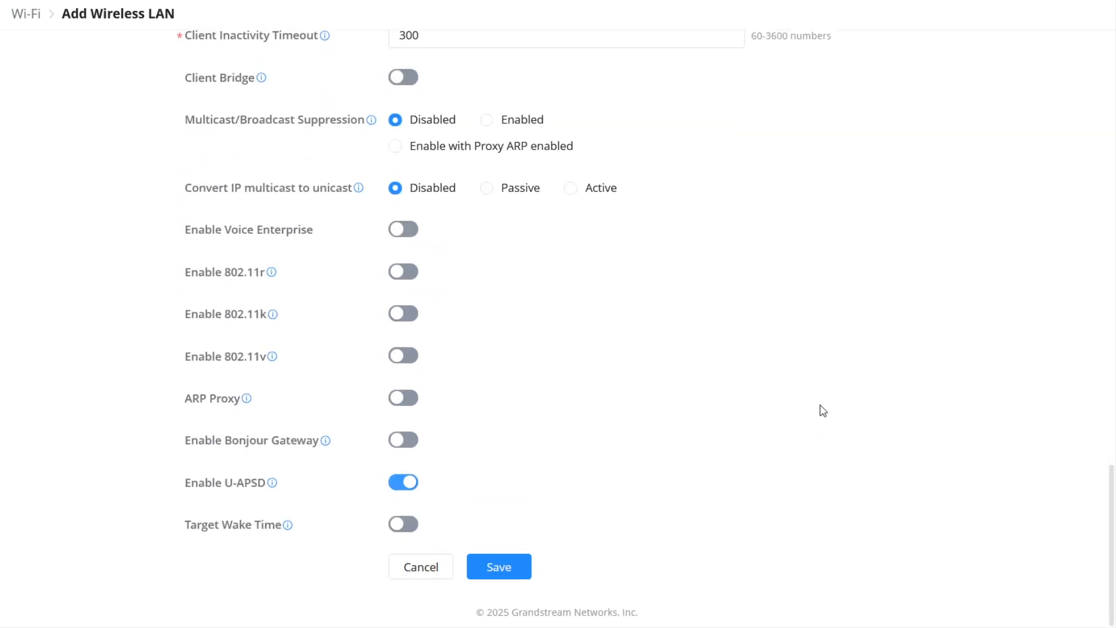
left_click(404, 229)
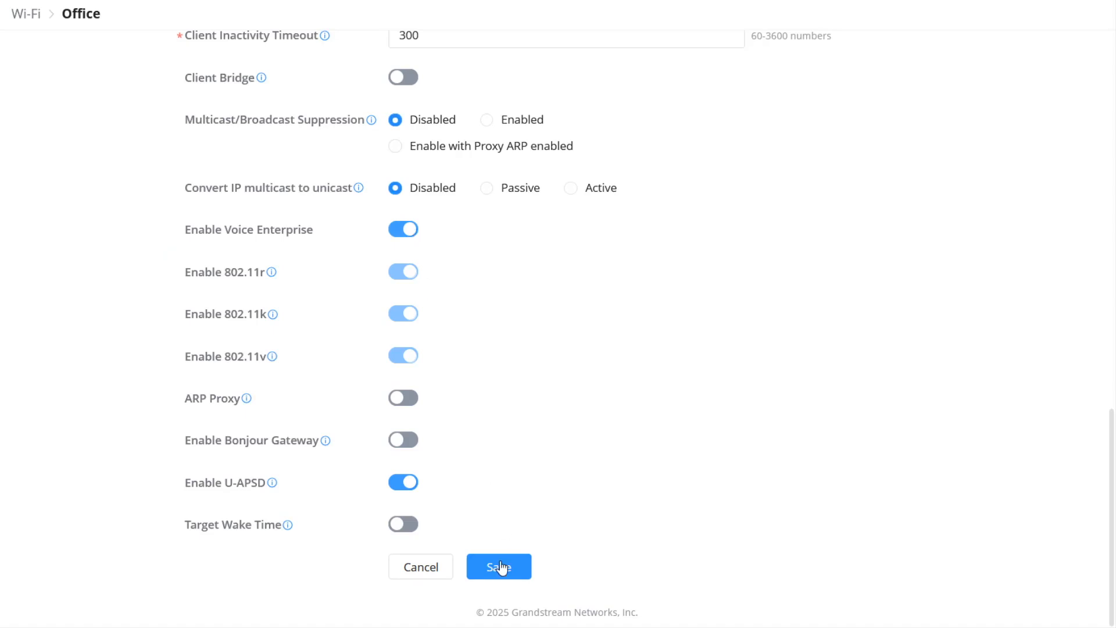
left_click(499, 566)
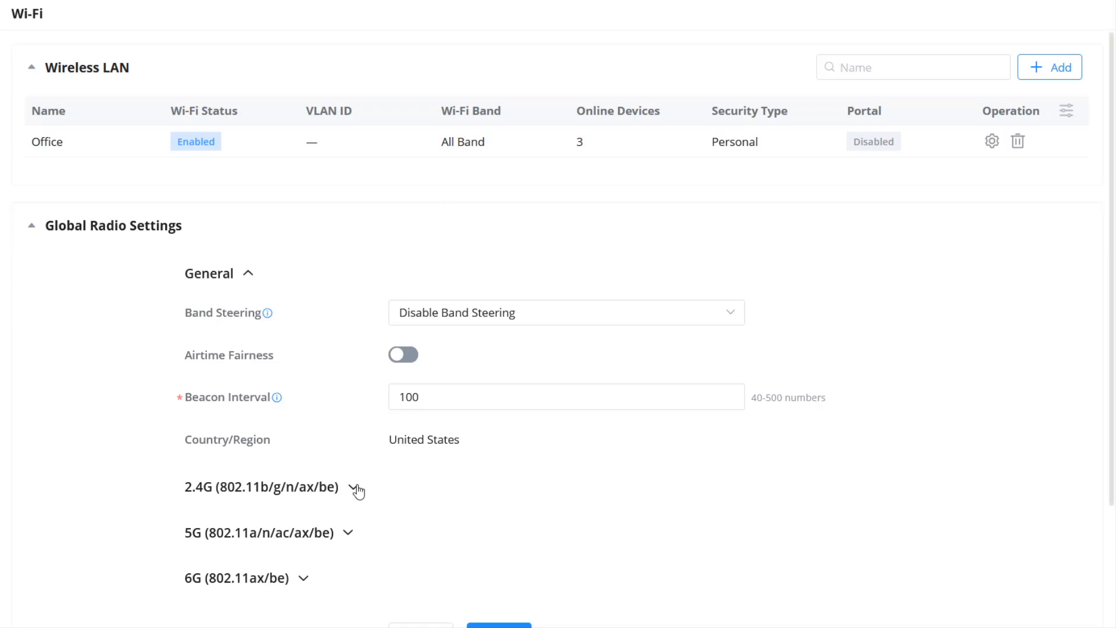
Step: Expand the 2.4G global radio settings, then go to the Devices list
left_click(353, 489)
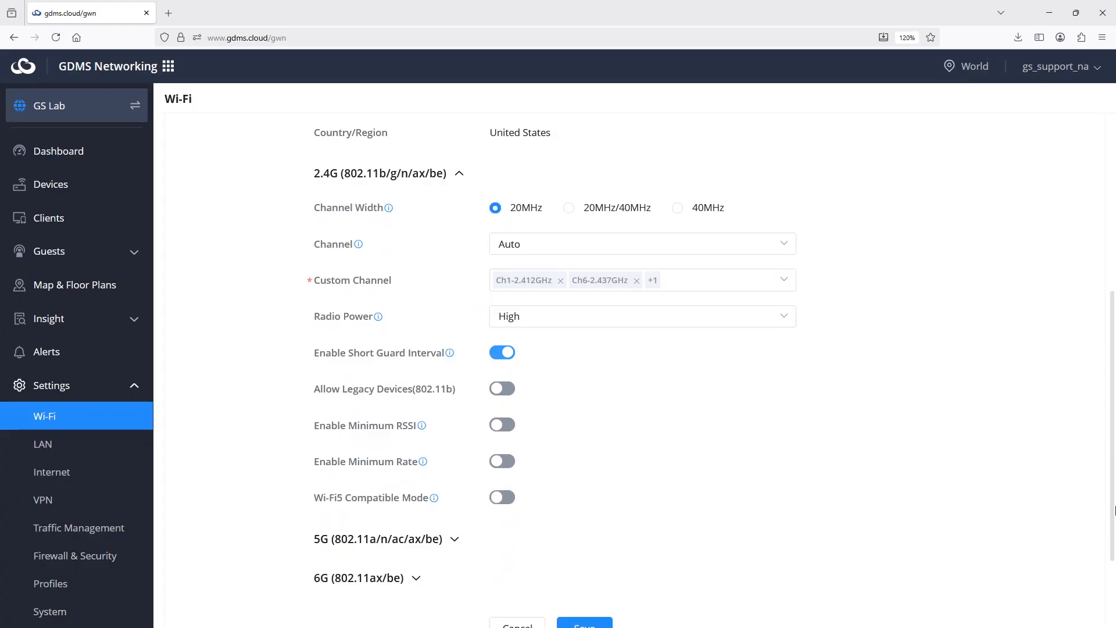
left_click(50, 185)
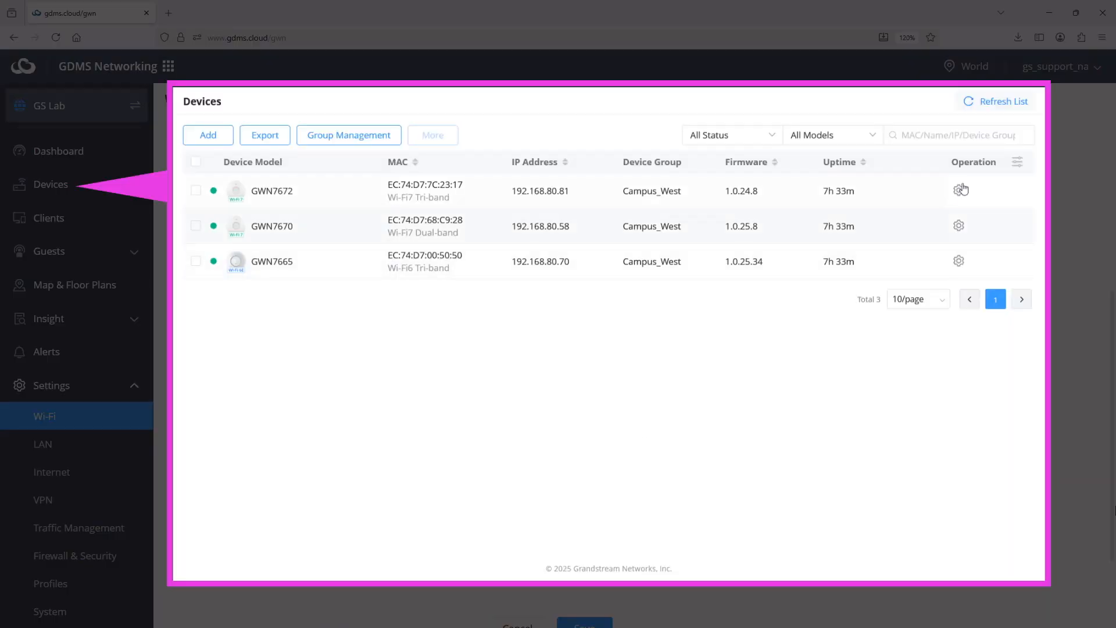
Step: Save the Wi-Fi7 Tri-band access point's general configuration with 5G-priority band steering
left_click(960, 189)
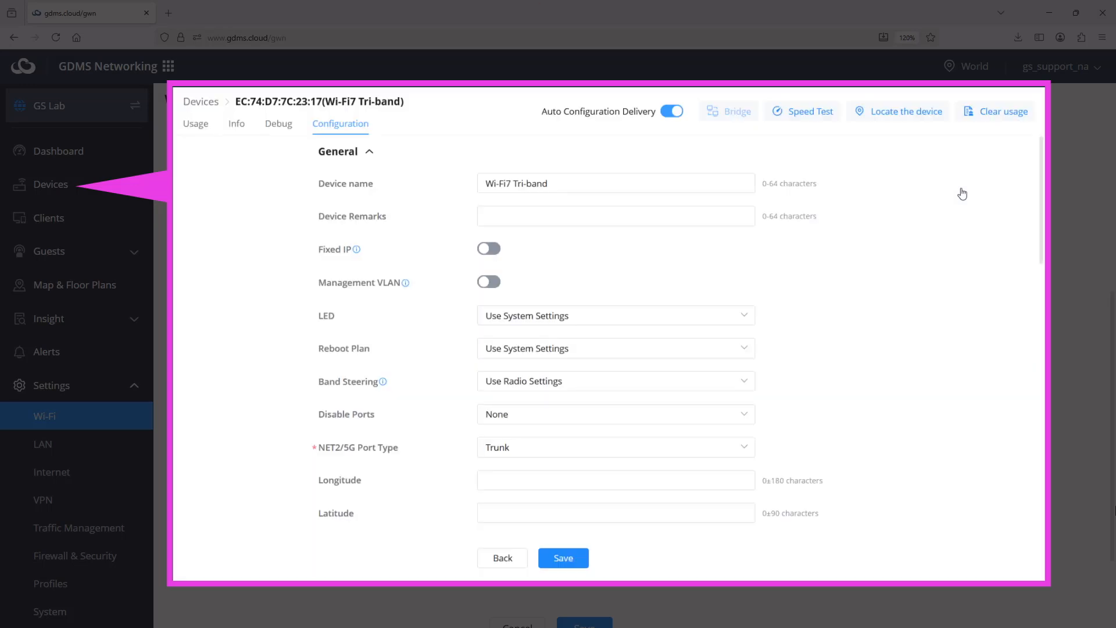
mouse_move(690, 392)
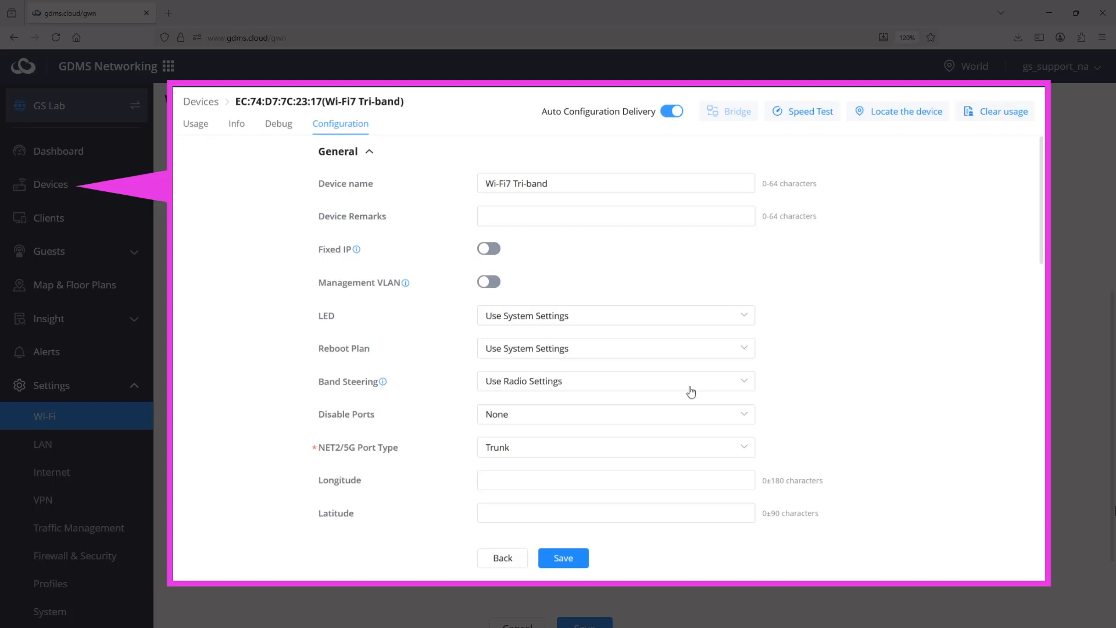
left_click(615, 382)
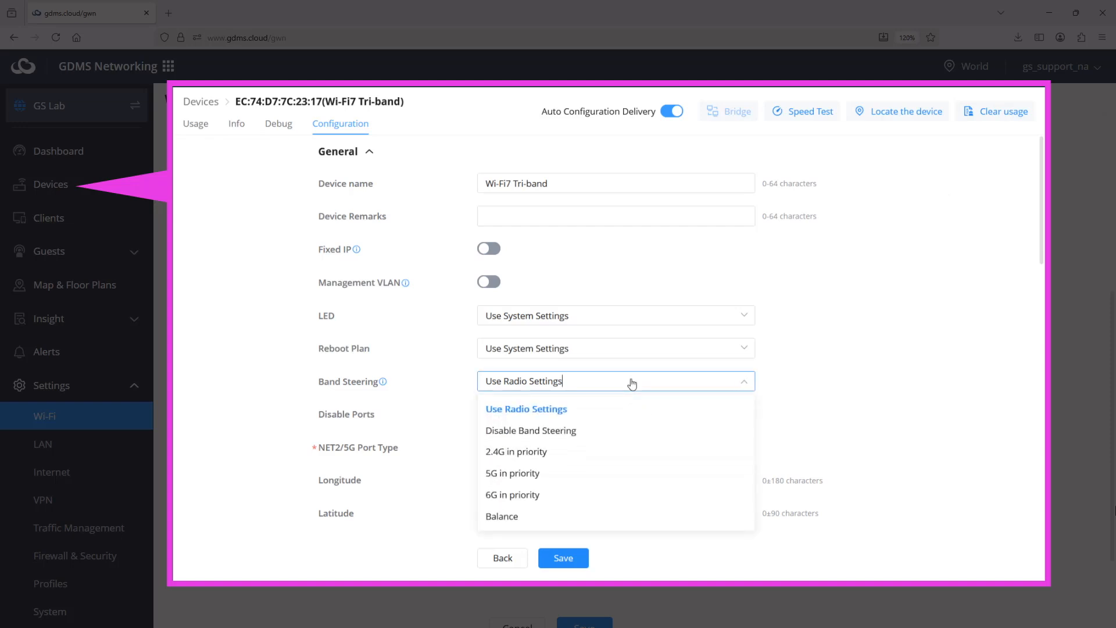
mouse_move(551, 473)
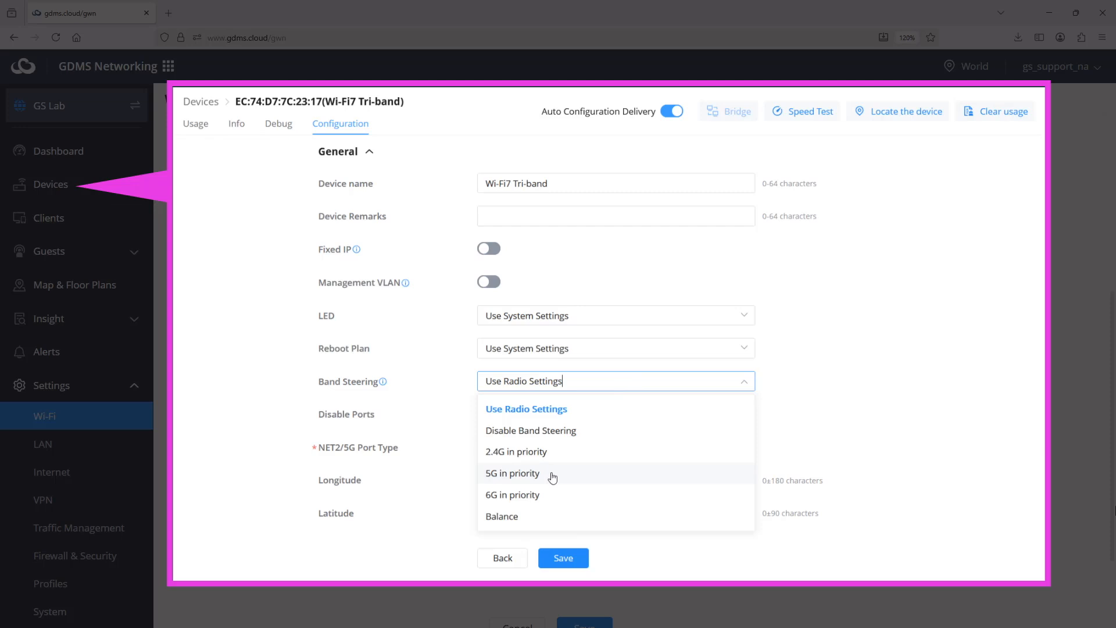
left_click(512, 473)
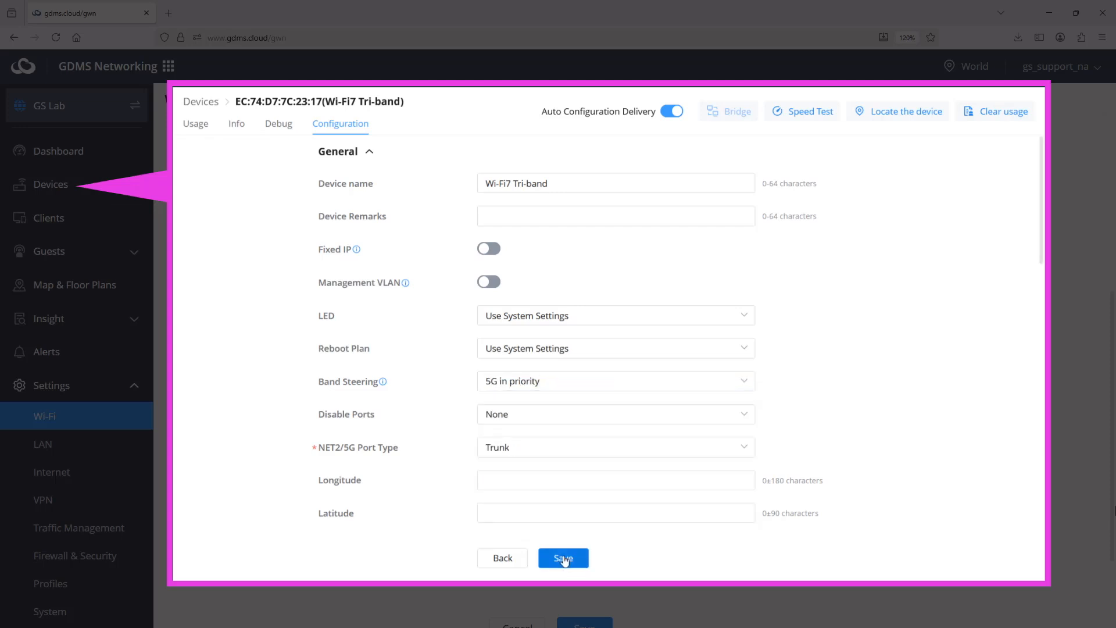
left_click(562, 556)
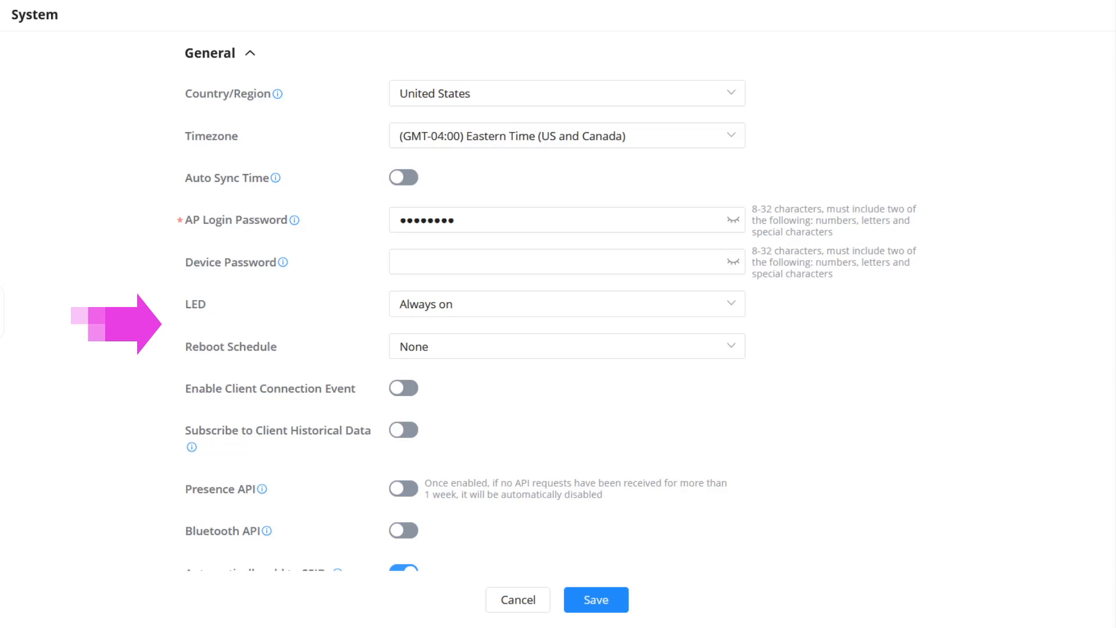
Step: Scroll down the System General settings to reach the LED option and Save
scroll("down", 3)
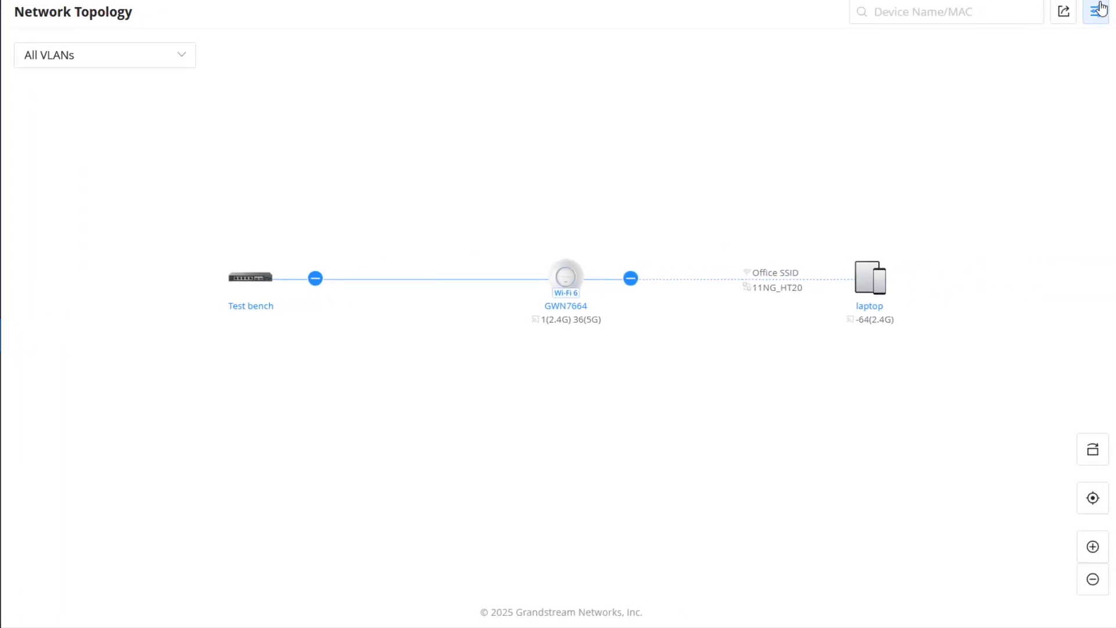
Step: Enable Wired clients in the topology display options
left_click(1098, 12)
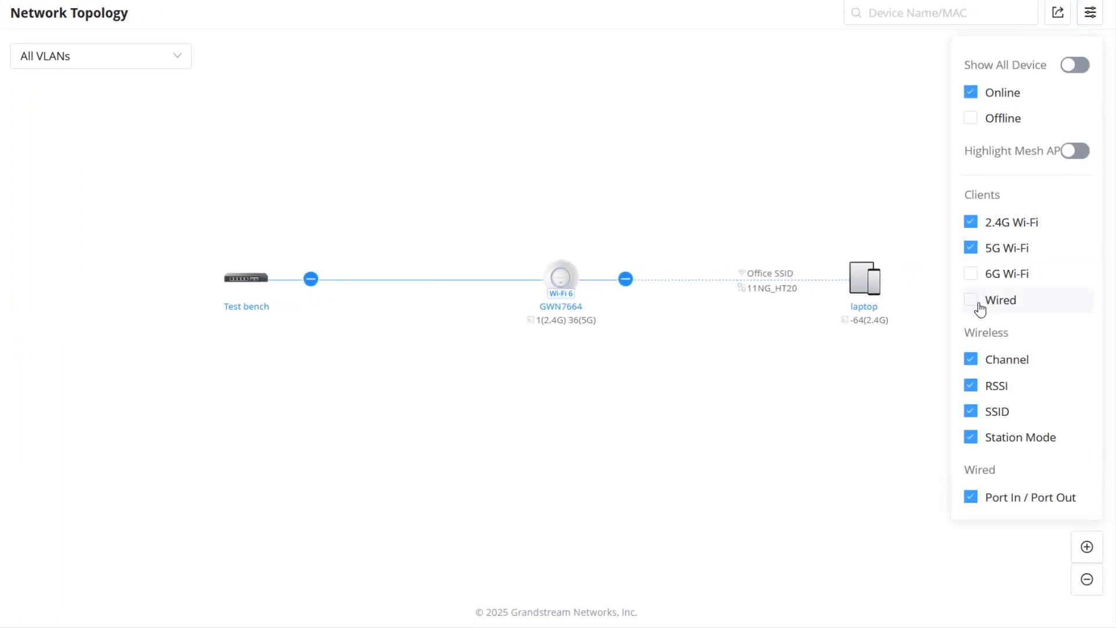
left_click(970, 299)
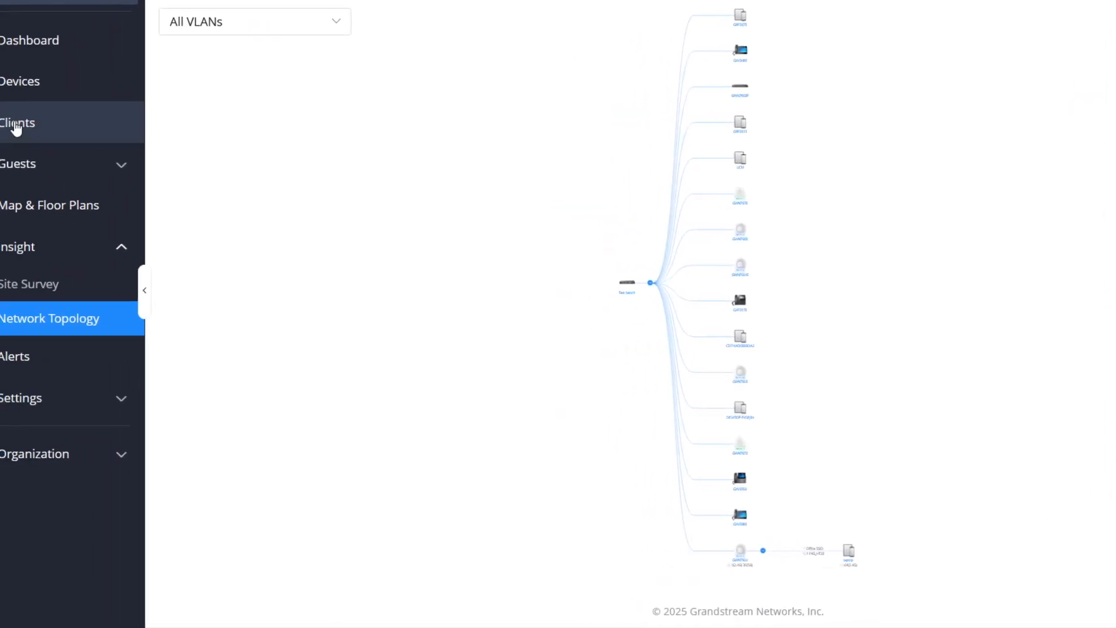
Step: From the Clients list, adjust visible columns and open the laptop client's details
left_click(17, 122)
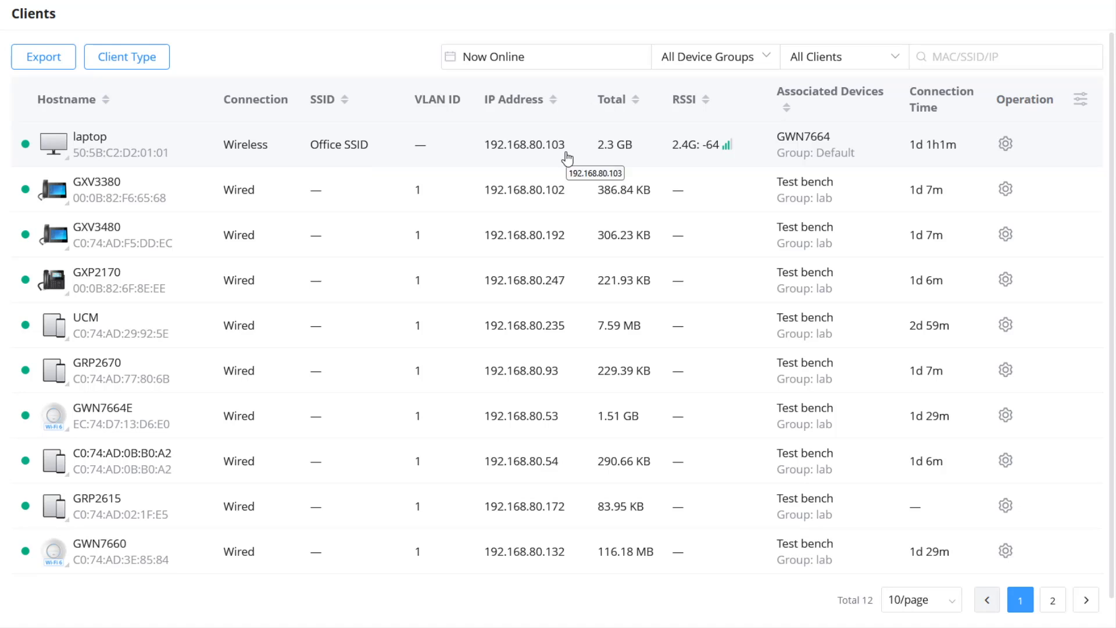
left_click(1080, 99)
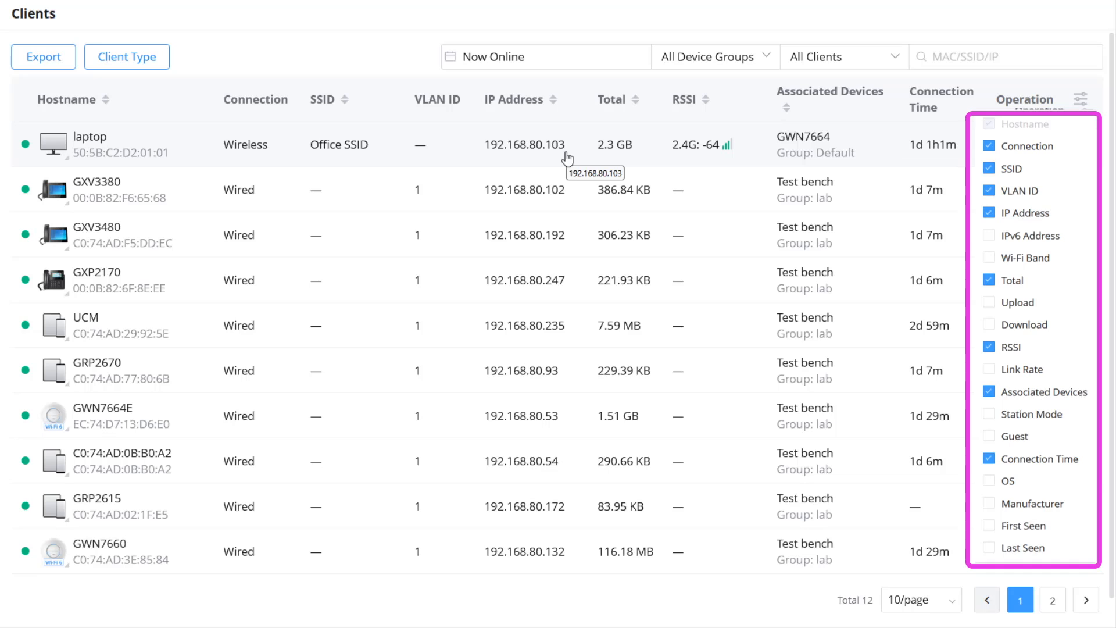
left_click(90, 137)
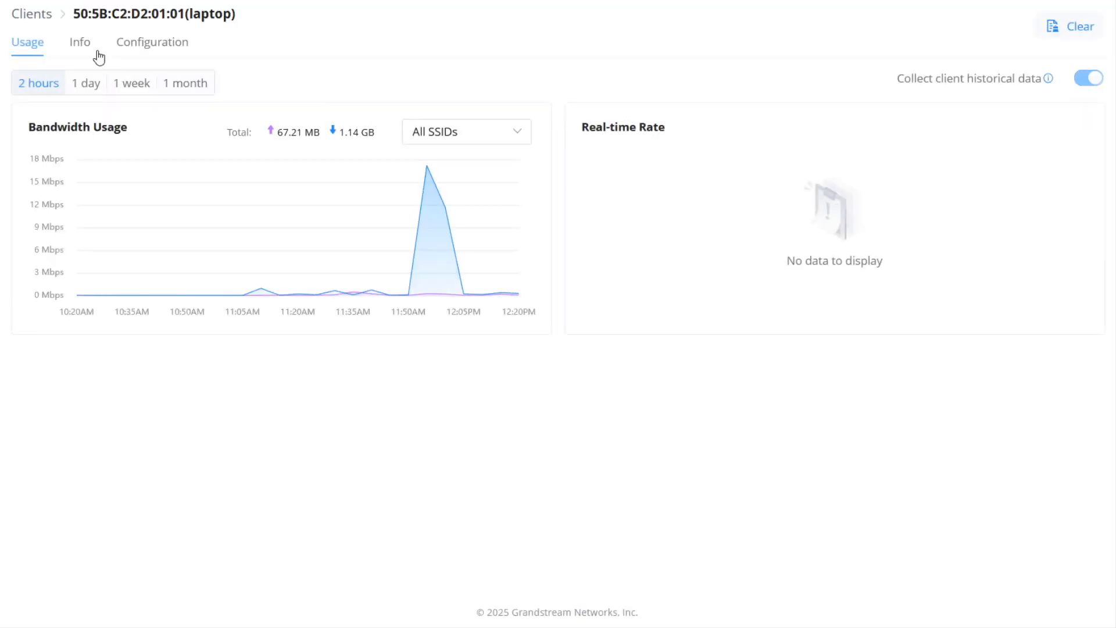
Step: In the laptop's Configuration, enable Lock to the Access Point with GWN7664
left_click(80, 42)
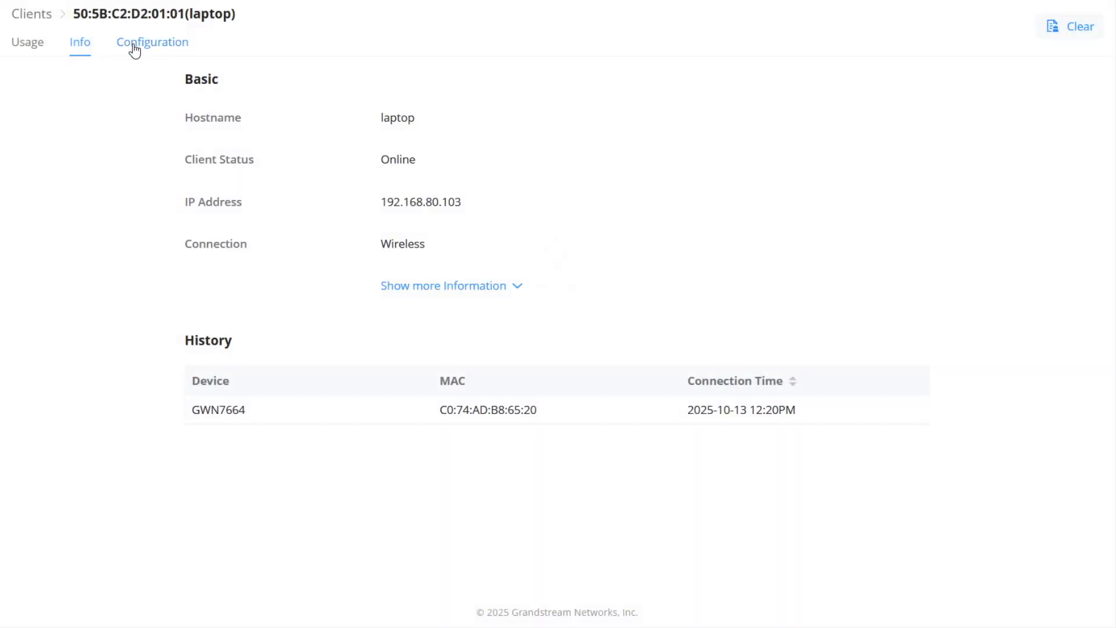
left_click(151, 42)
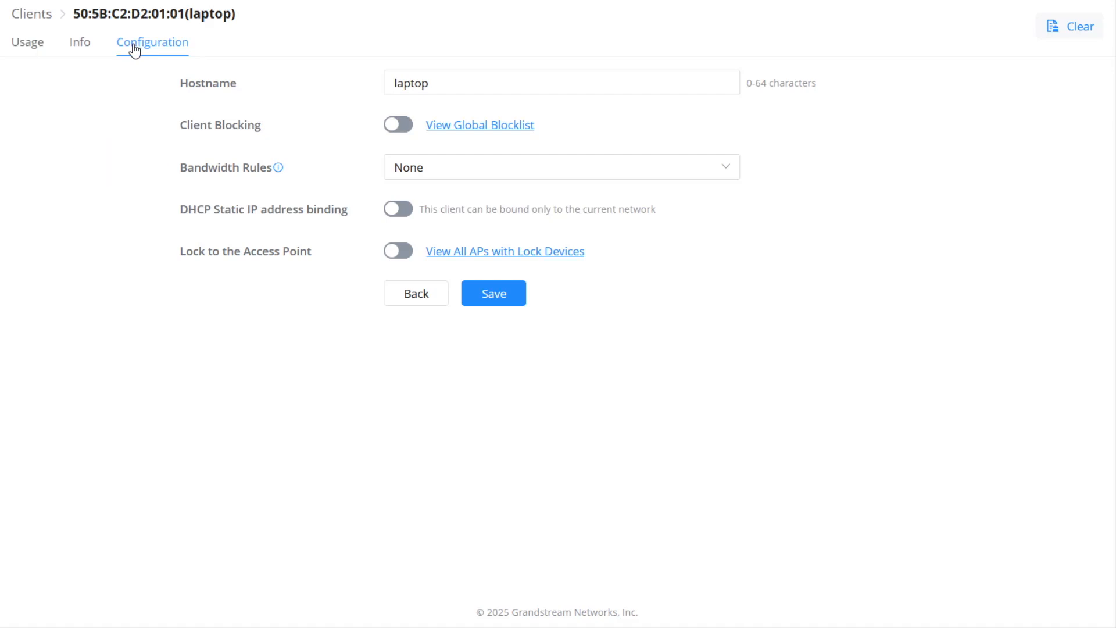
mouse_move(414, 235)
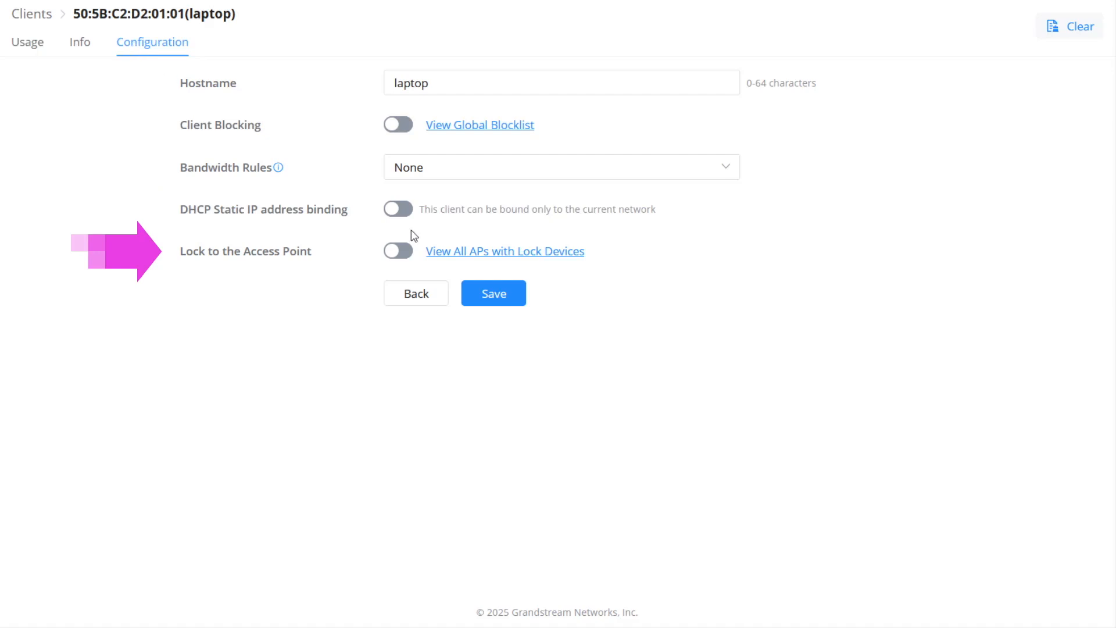
left_click(398, 251)
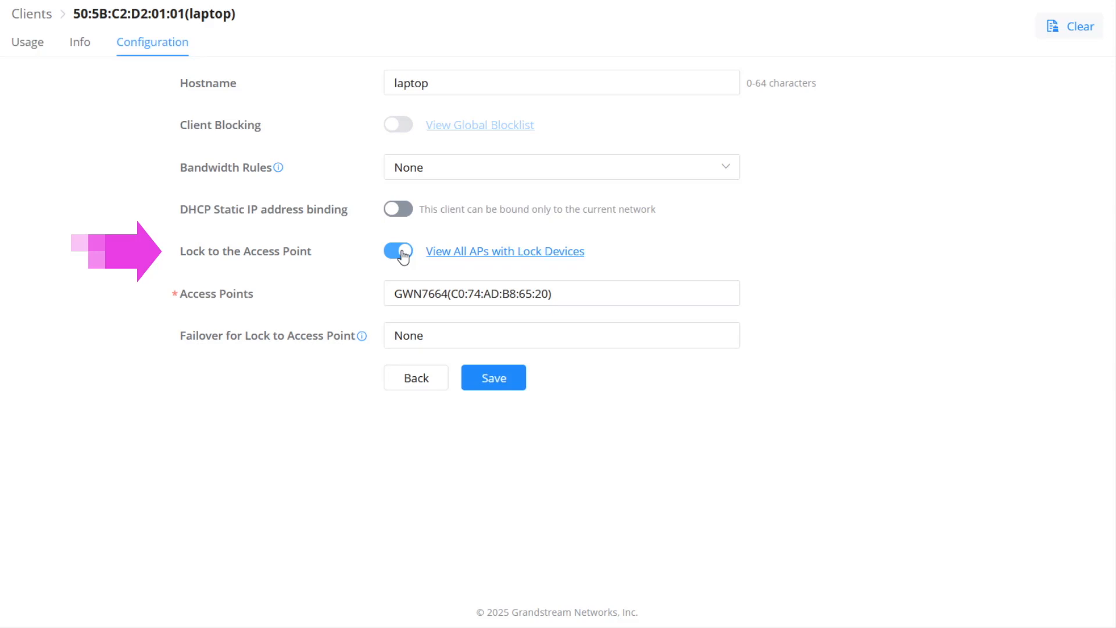
left_click(398, 251)
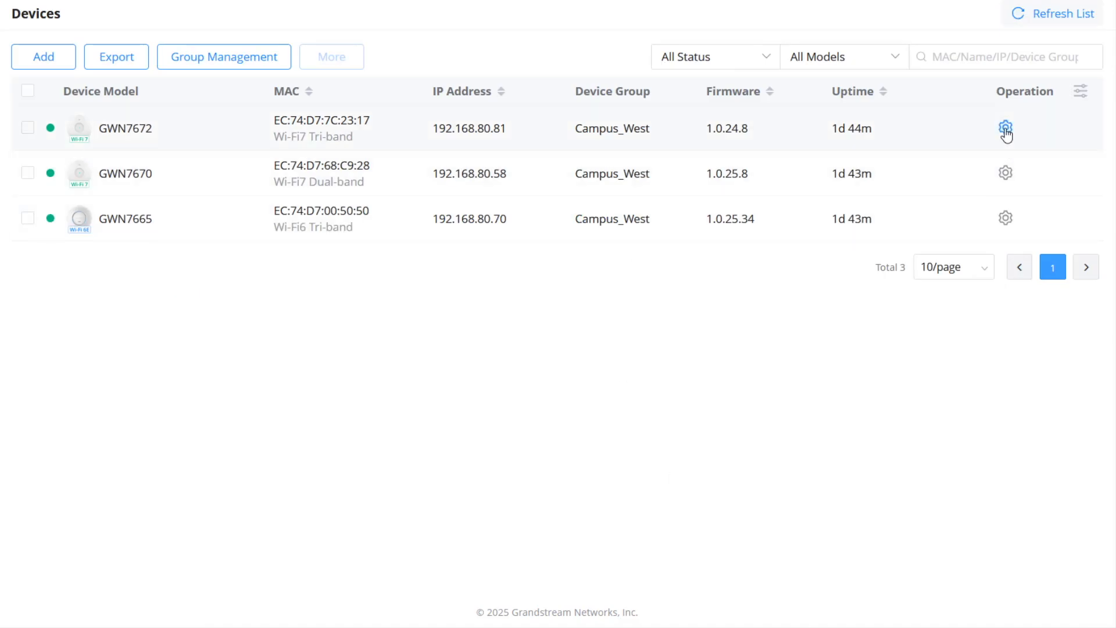
left_click(1005, 129)
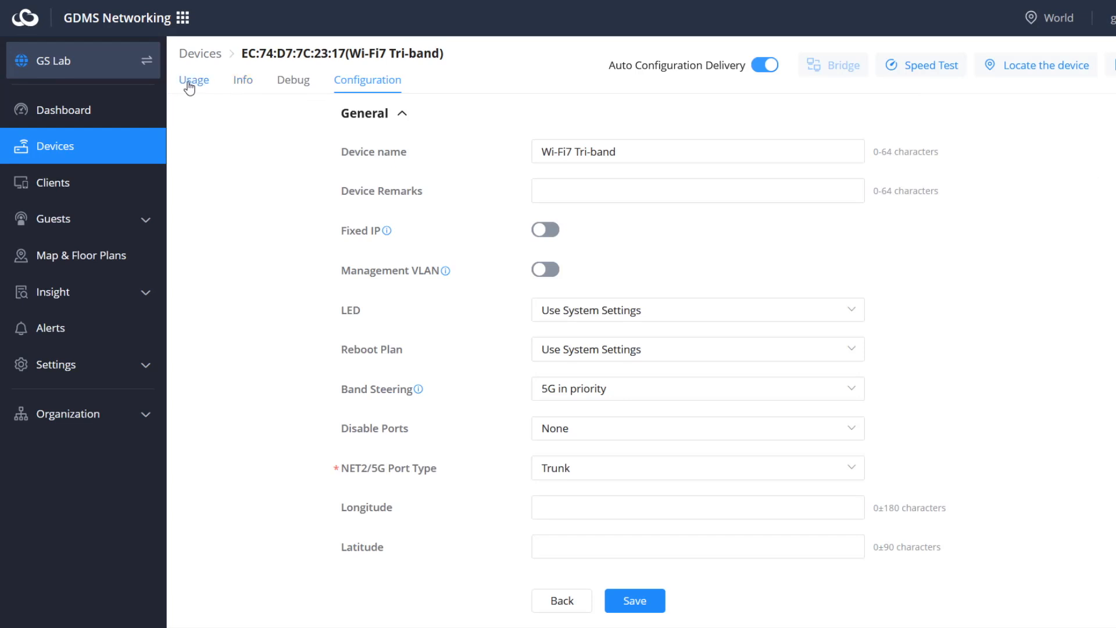
left_click(193, 80)
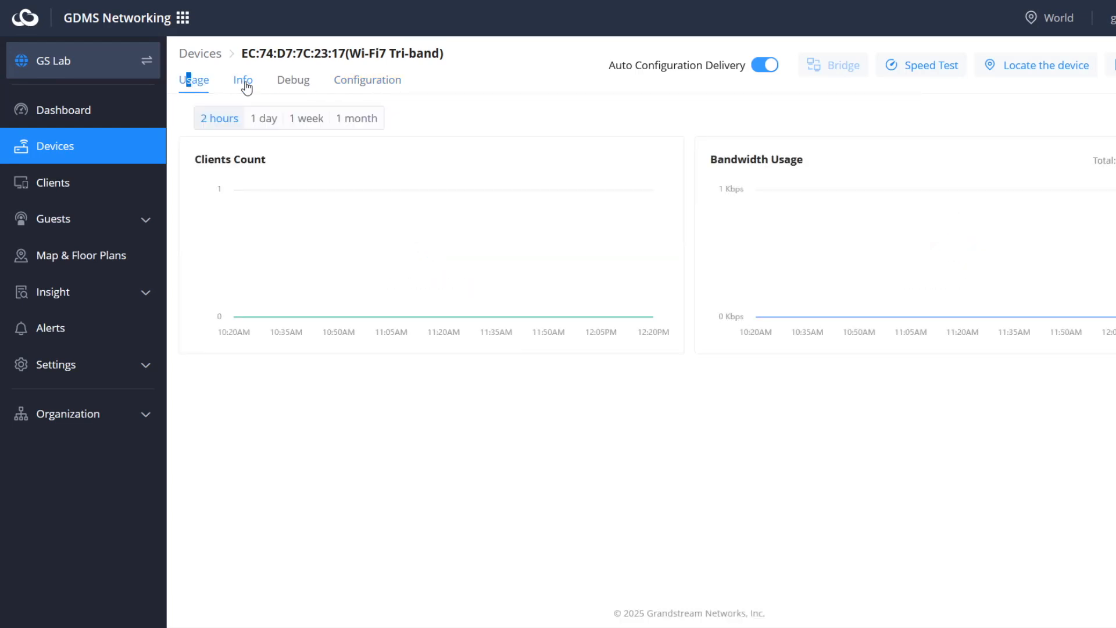
left_click(242, 79)
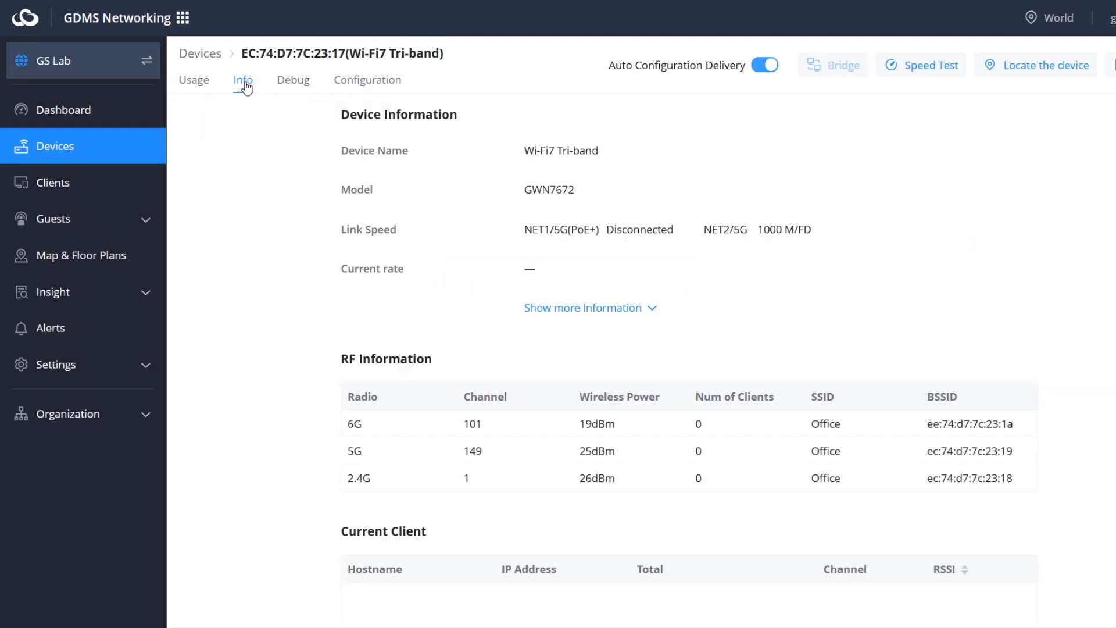
left_click(582, 307)
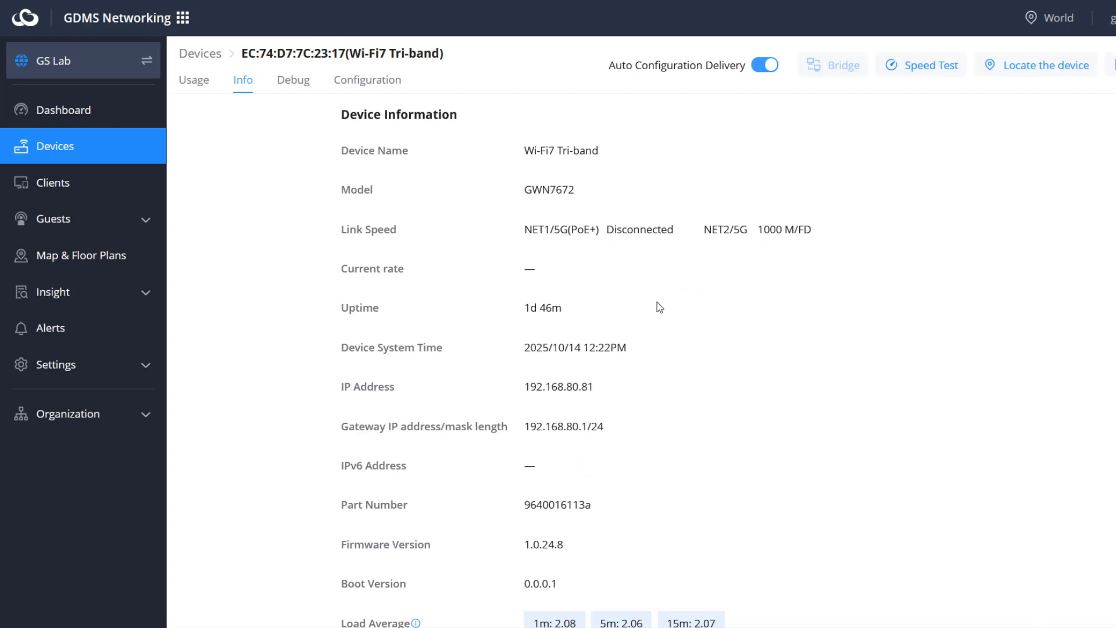
scroll("down", 3)
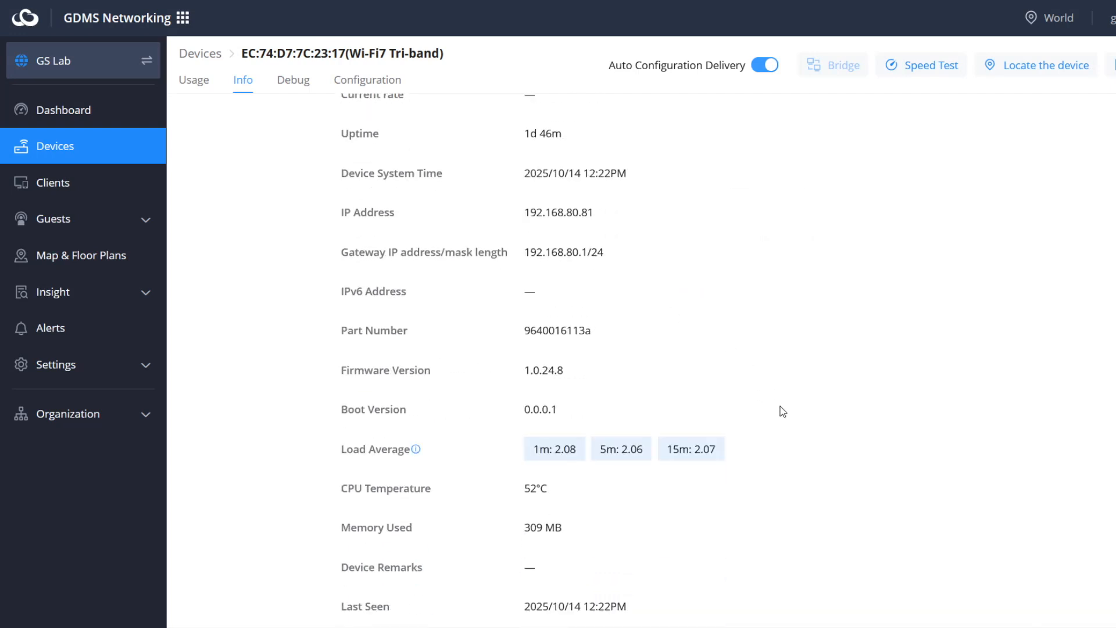
scroll("down", 3)
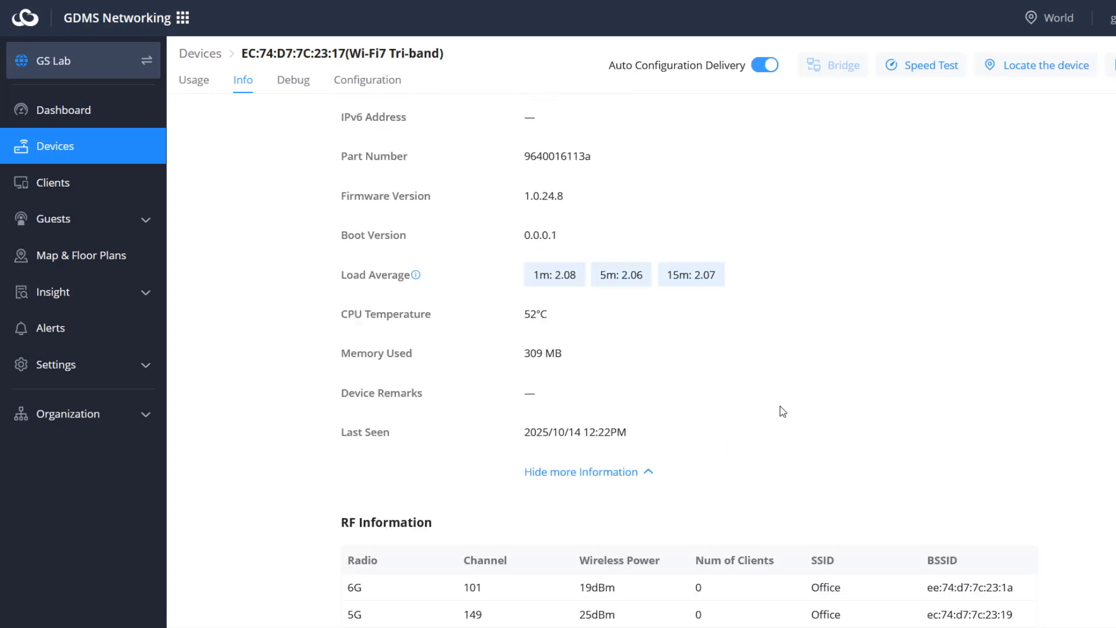
scroll("down", 3)
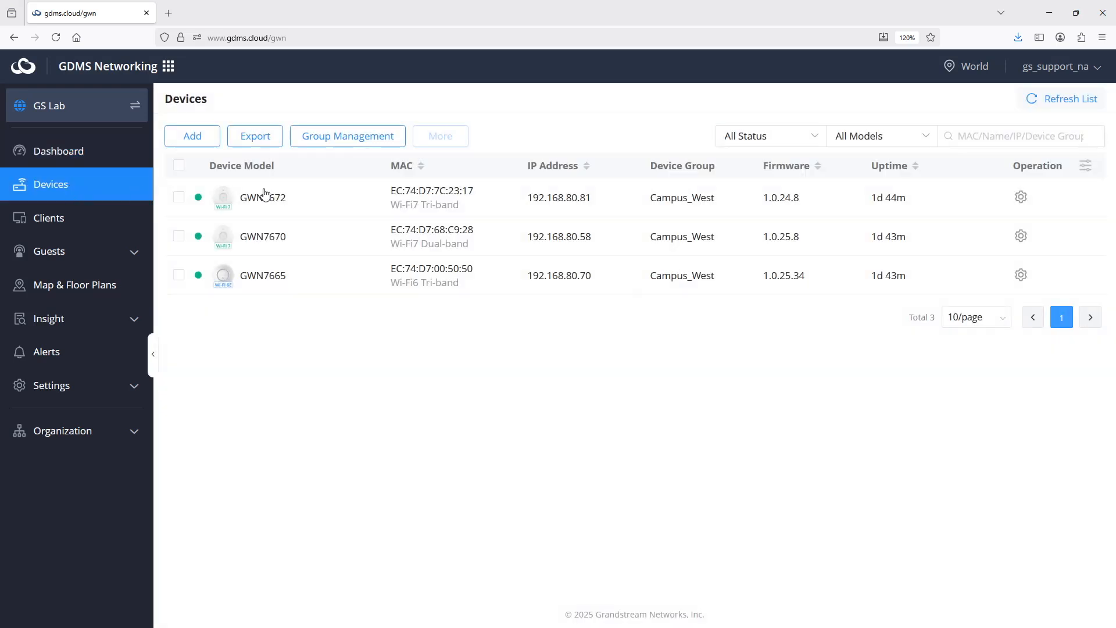
Step: Open the GWN7672 access point's settings and go to its Debug tools
left_click(263, 198)
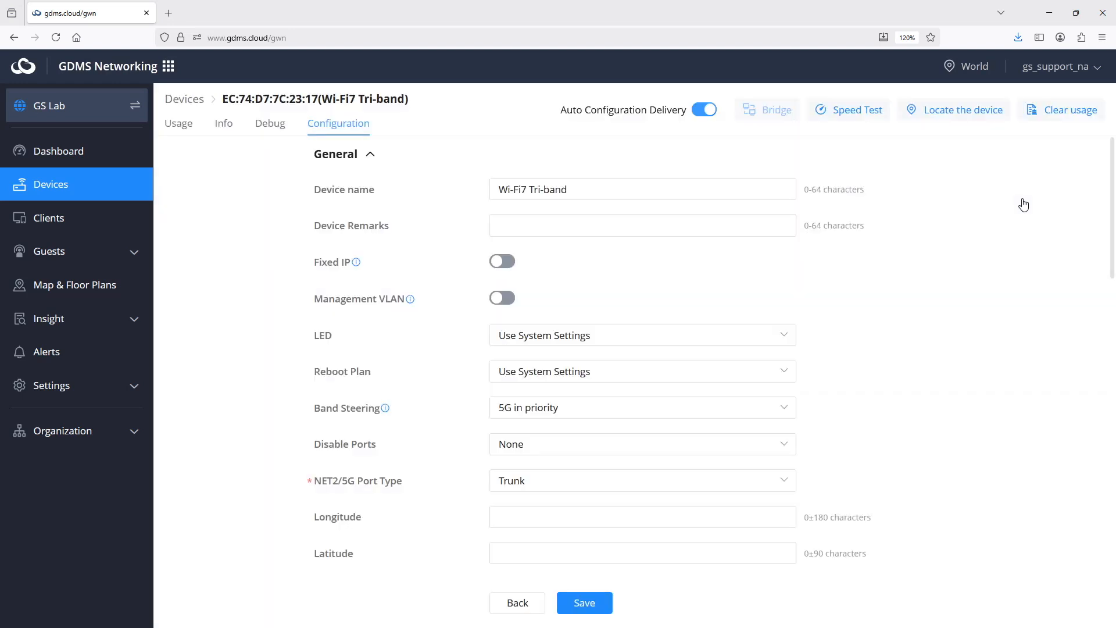
left_click(270, 124)
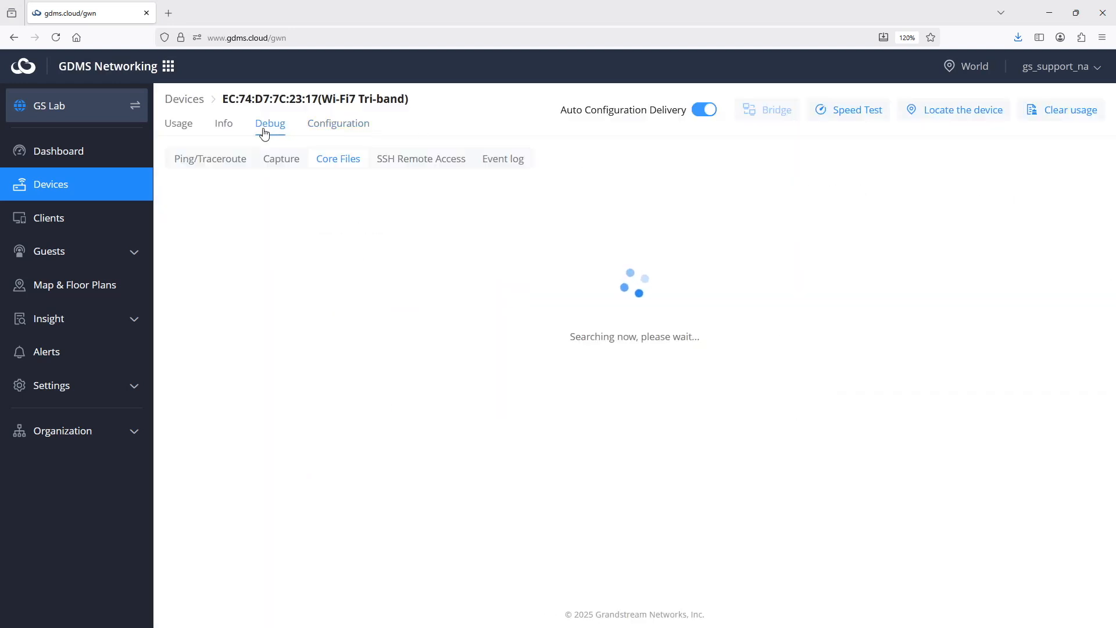